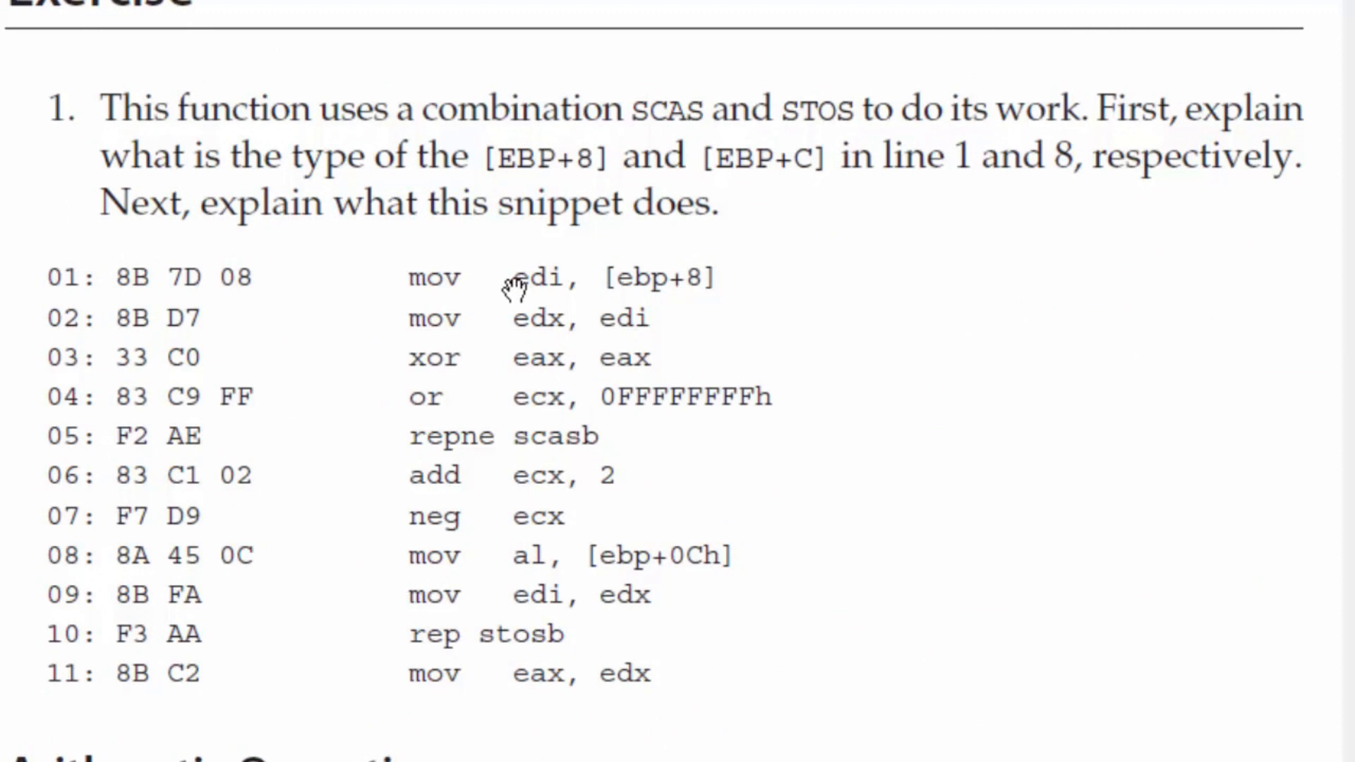
mouse_move(519, 287)
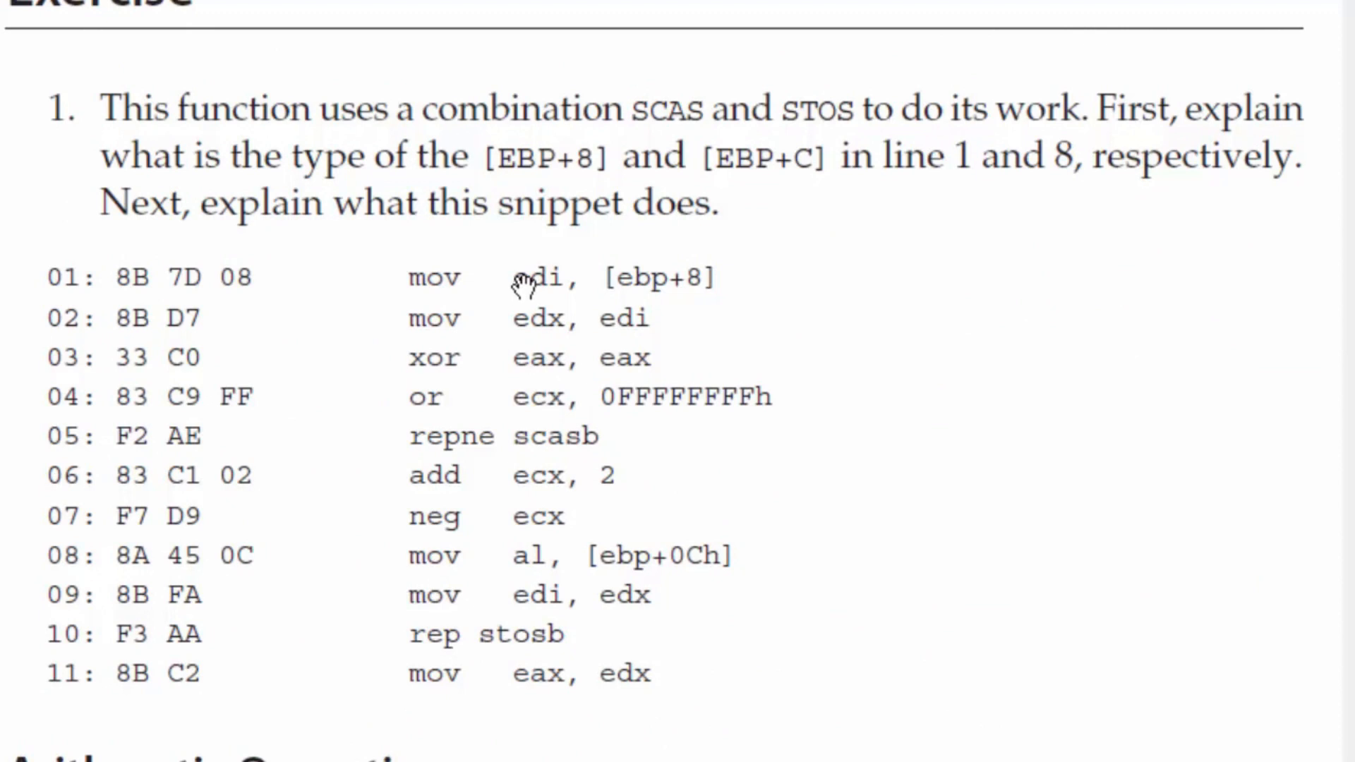
mouse_move(678, 290)
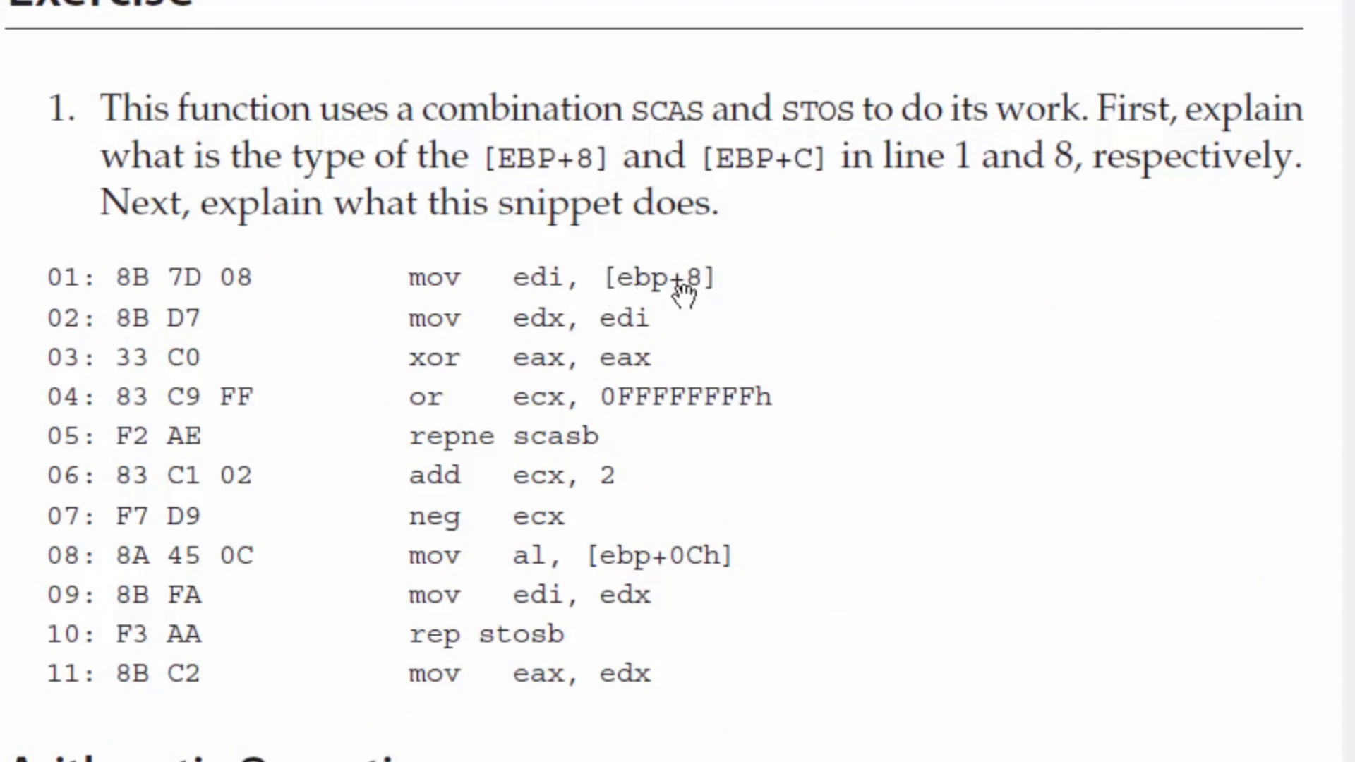
mouse_move(588, 509)
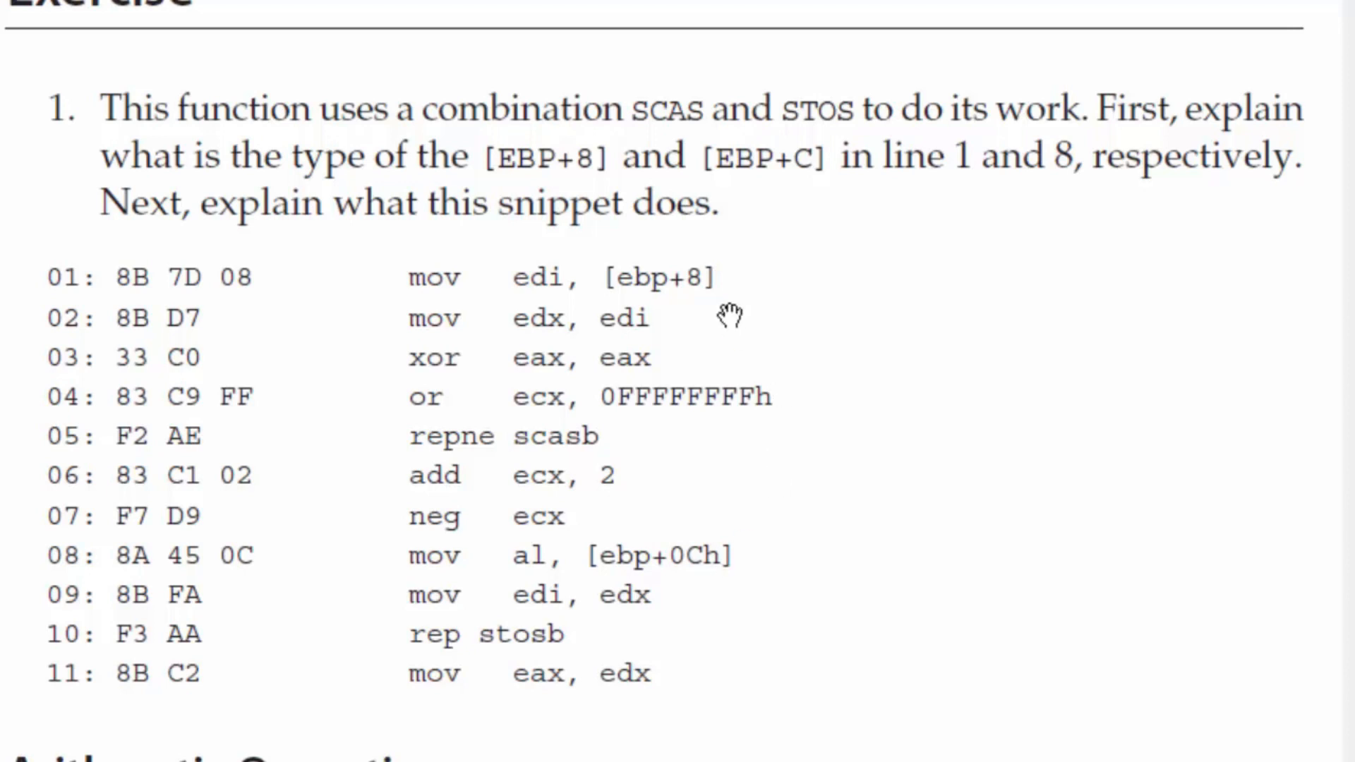
mouse_move(562, 186)
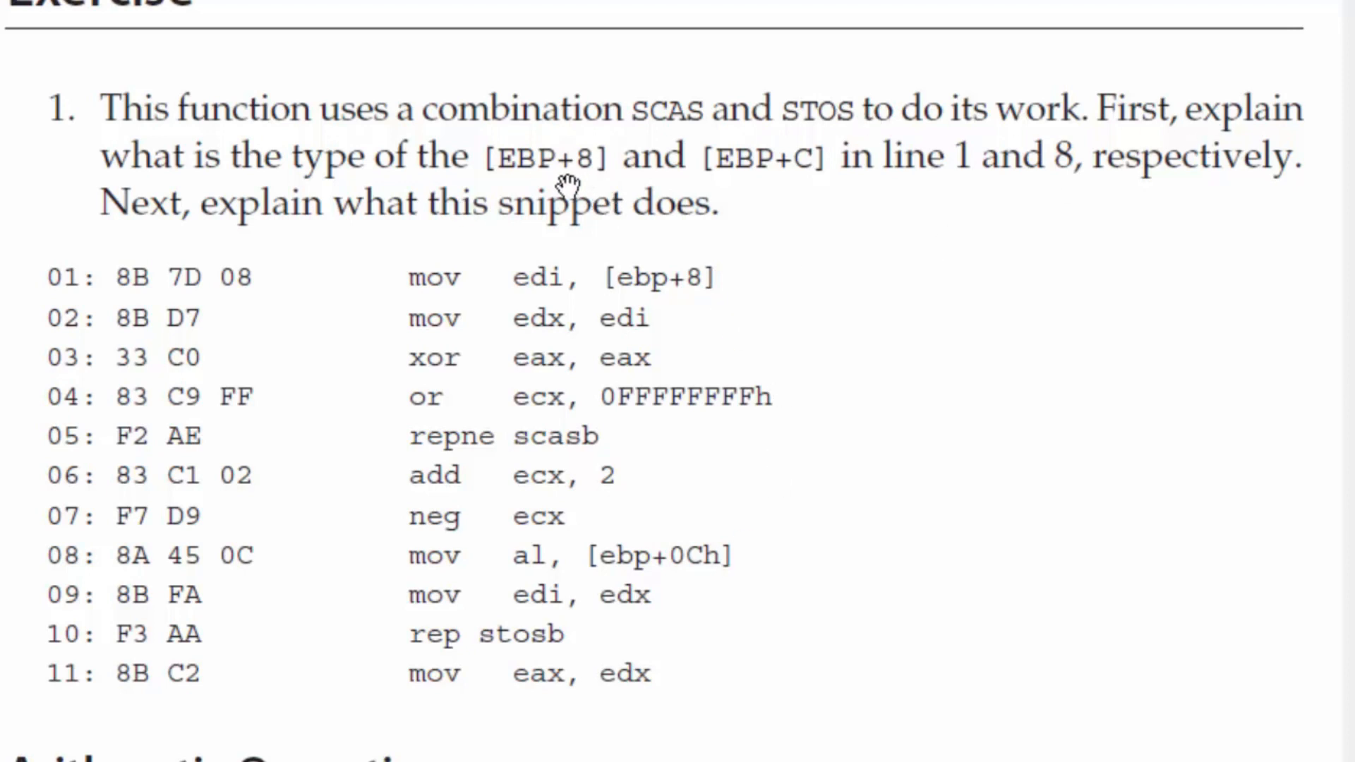
mouse_move(821, 160)
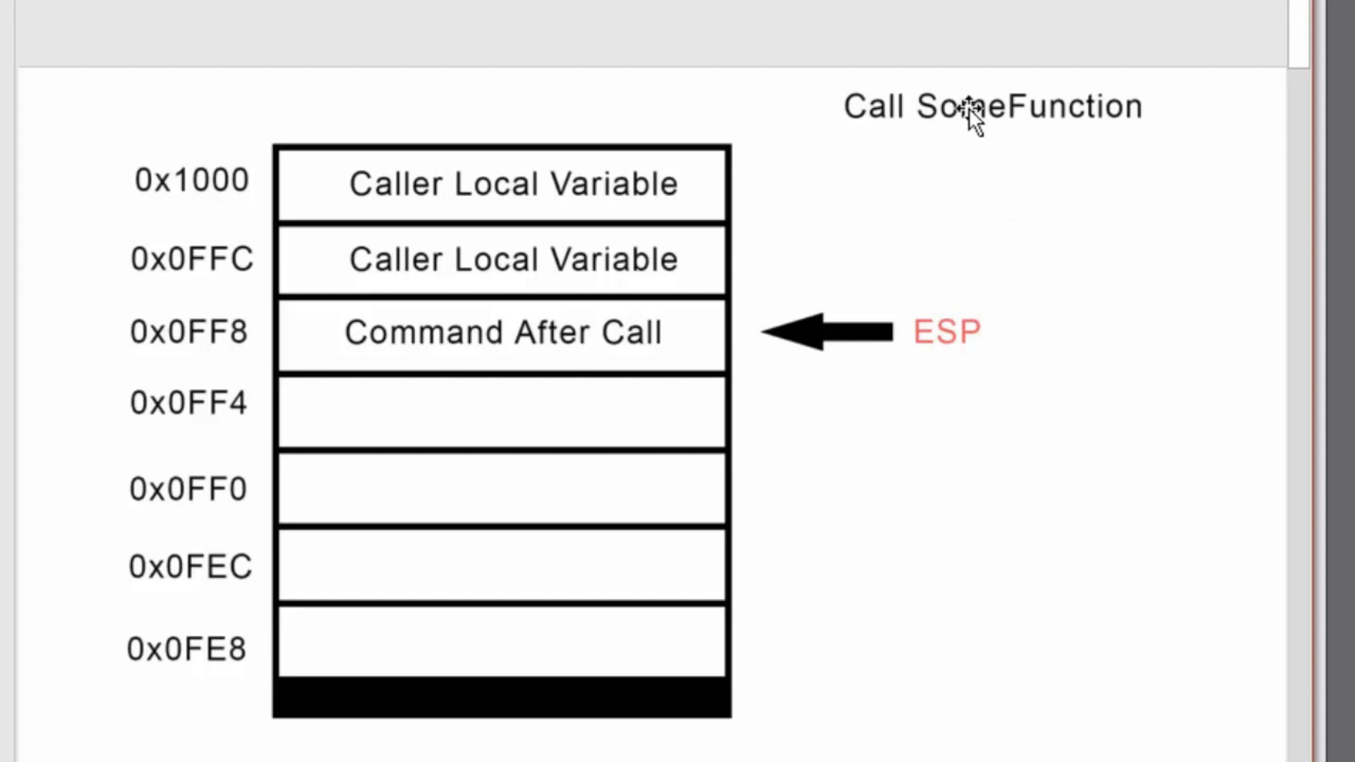
mouse_move(784, 281)
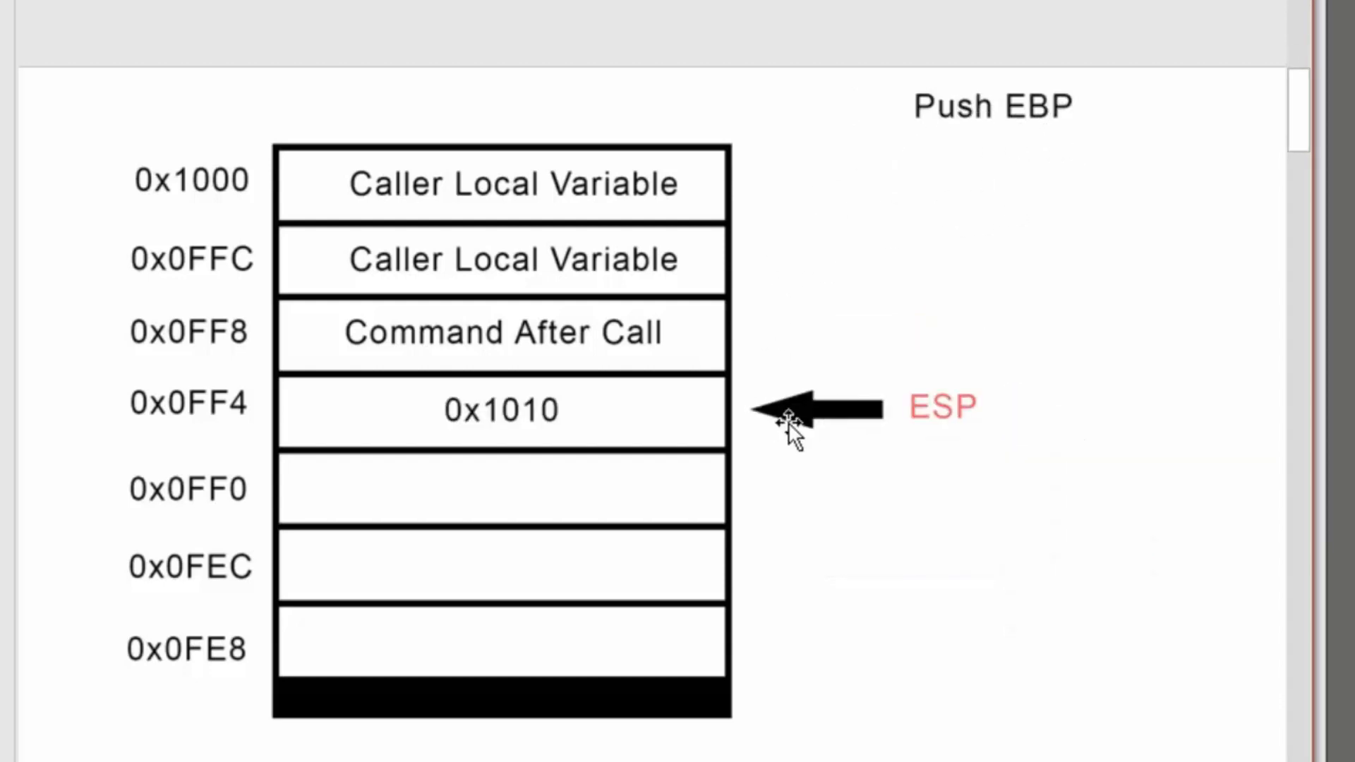
mouse_move(894, 419)
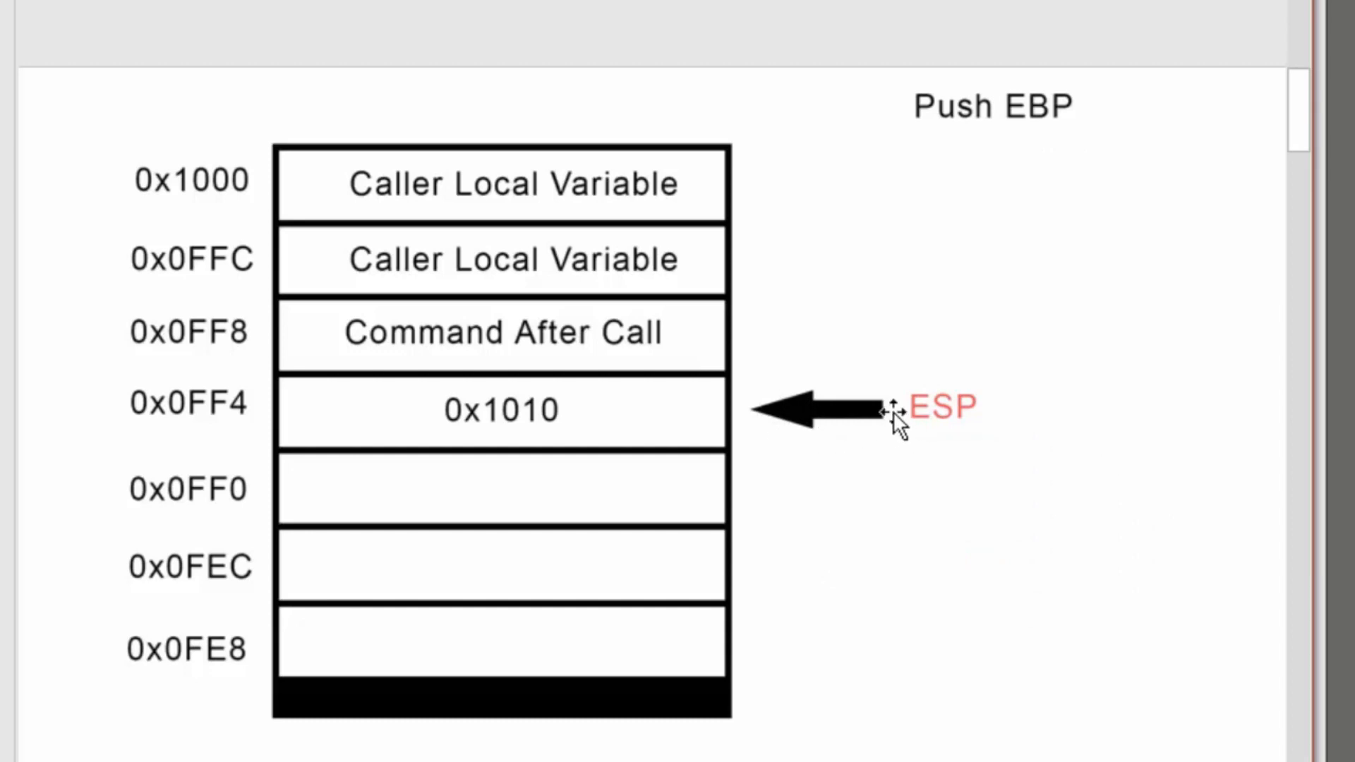
mouse_move(855, 432)
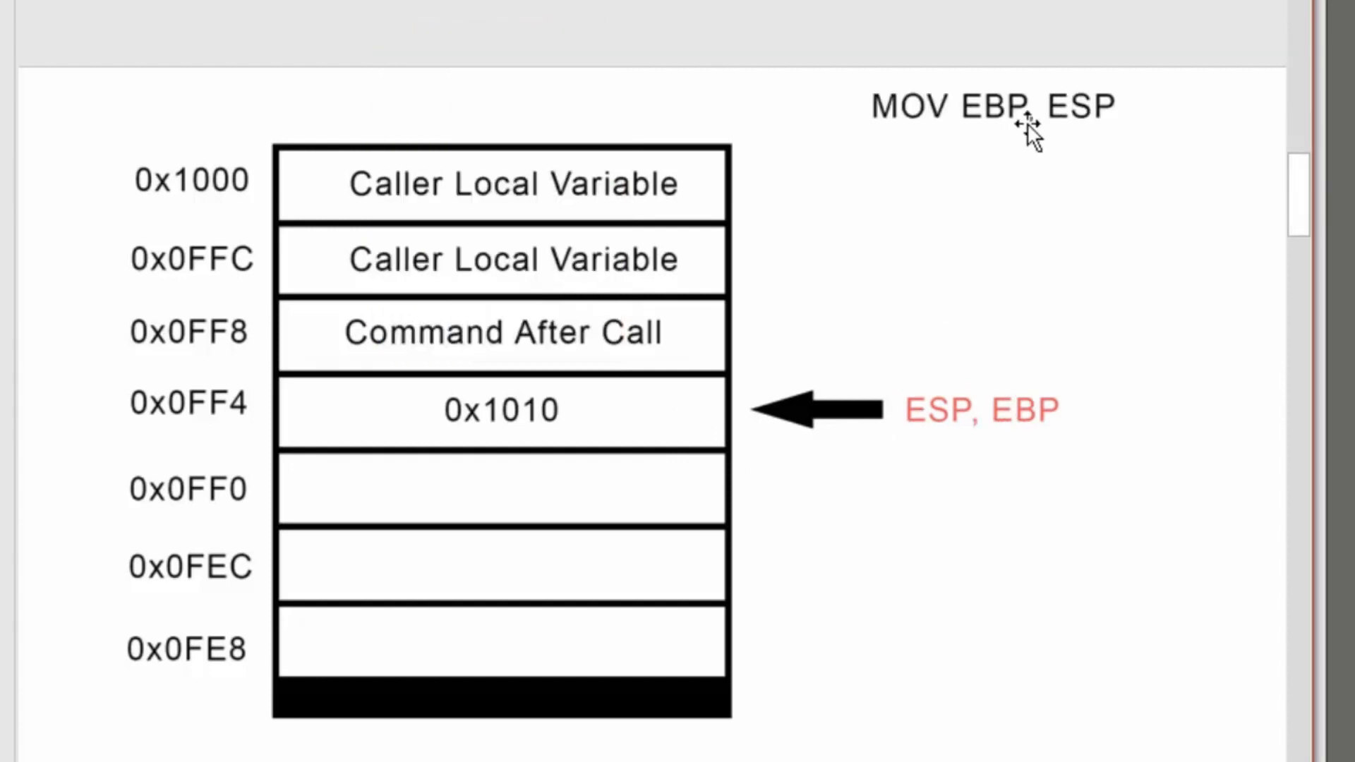
mouse_move(938, 413)
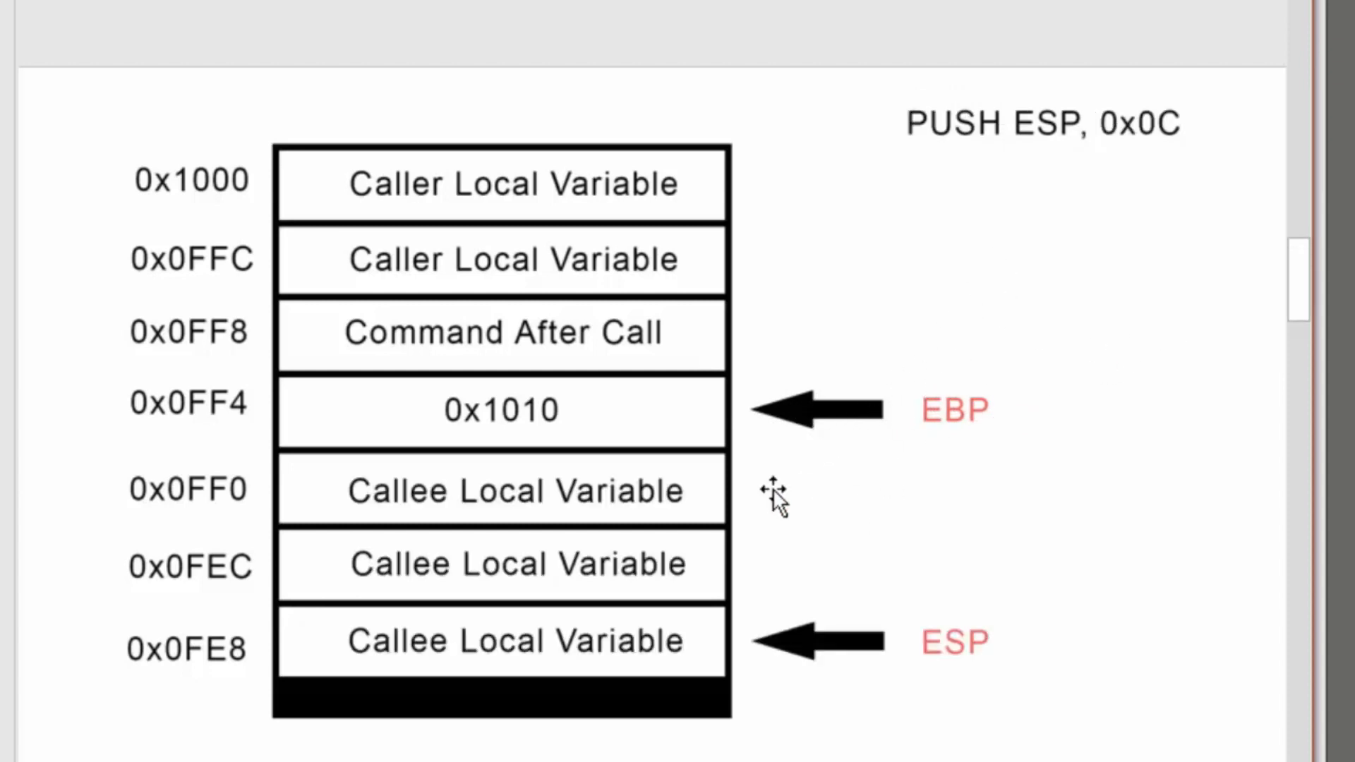
mouse_move(904, 449)
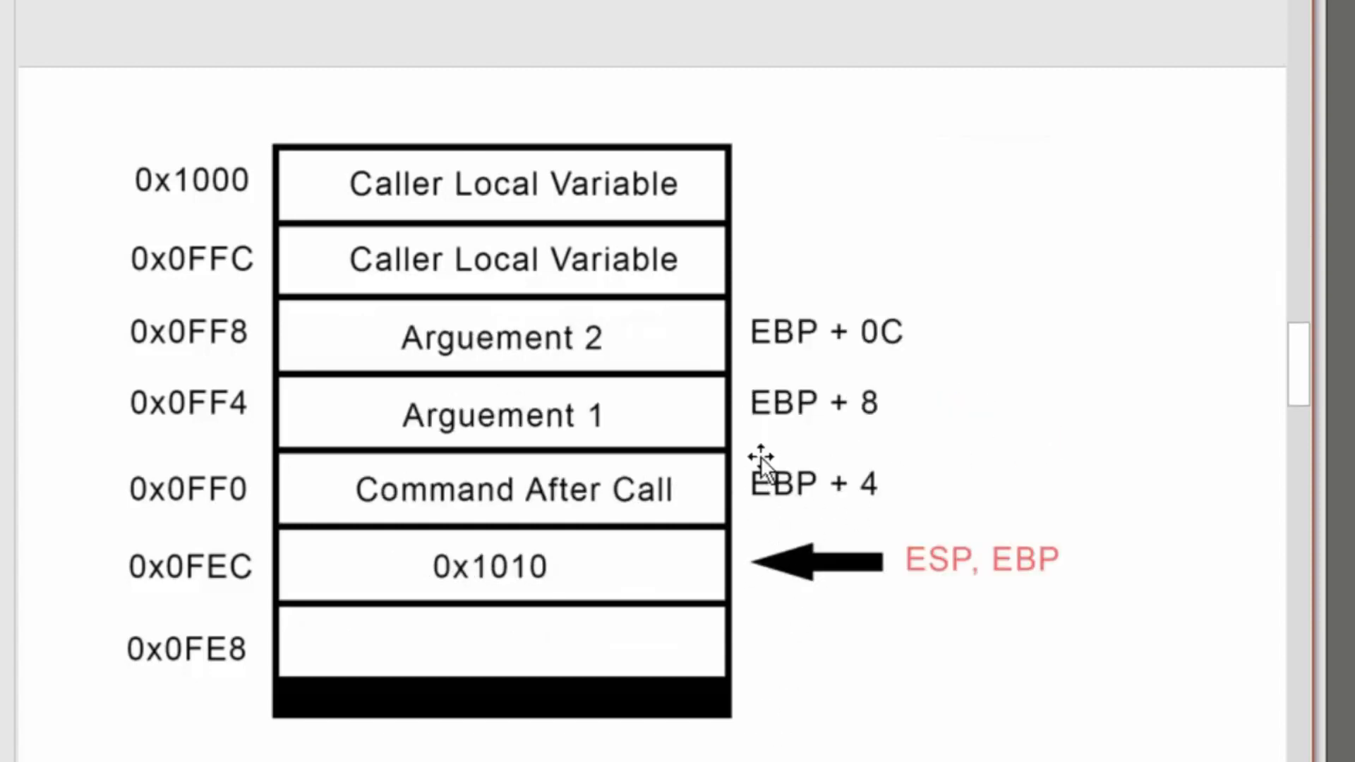
mouse_move(739, 661)
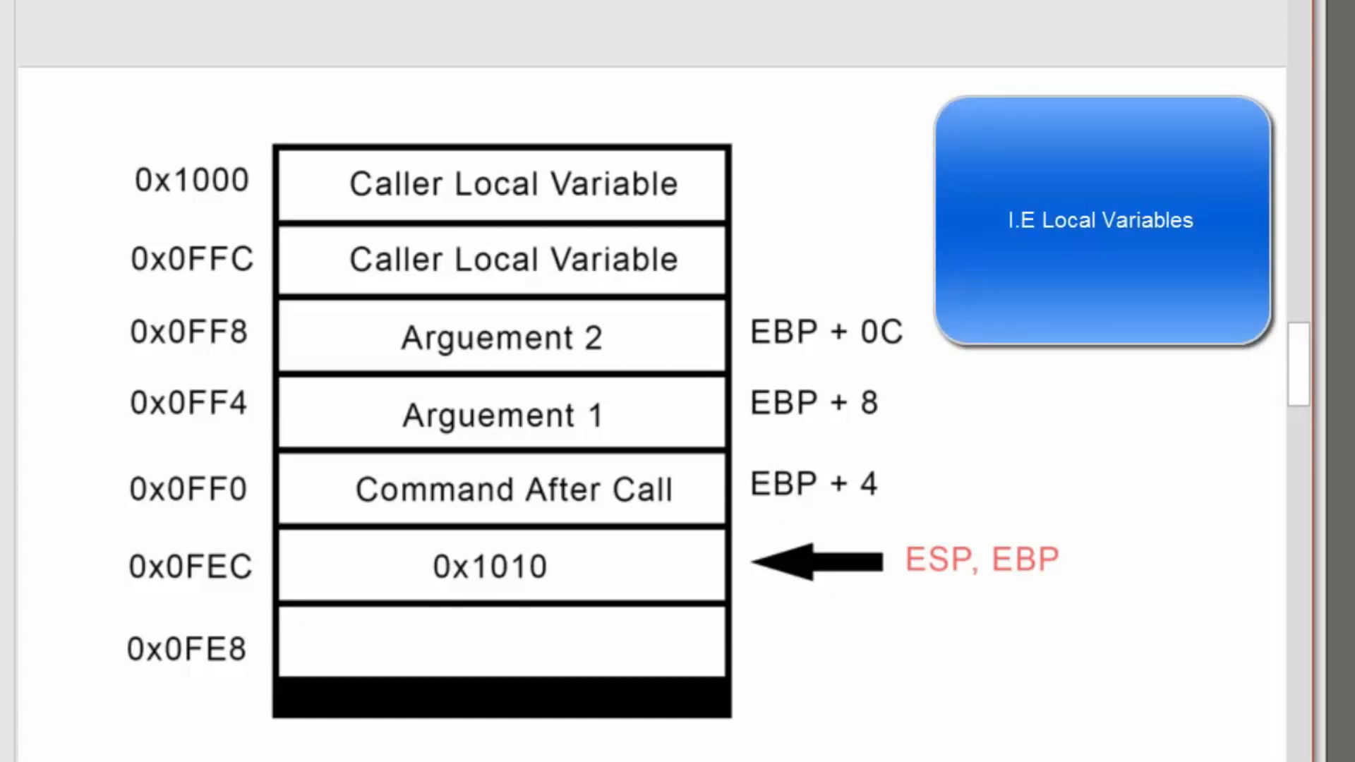
mouse_move(874, 519)
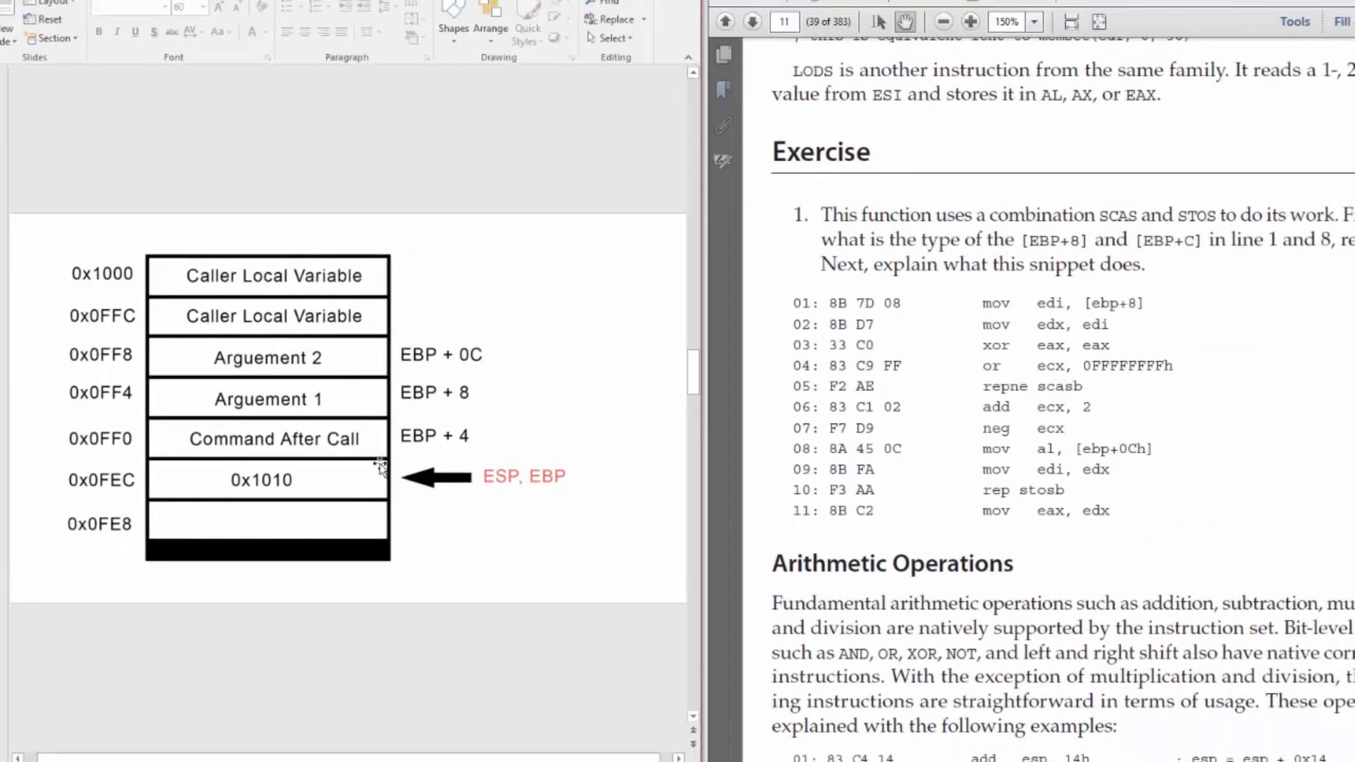
mouse_move(362, 420)
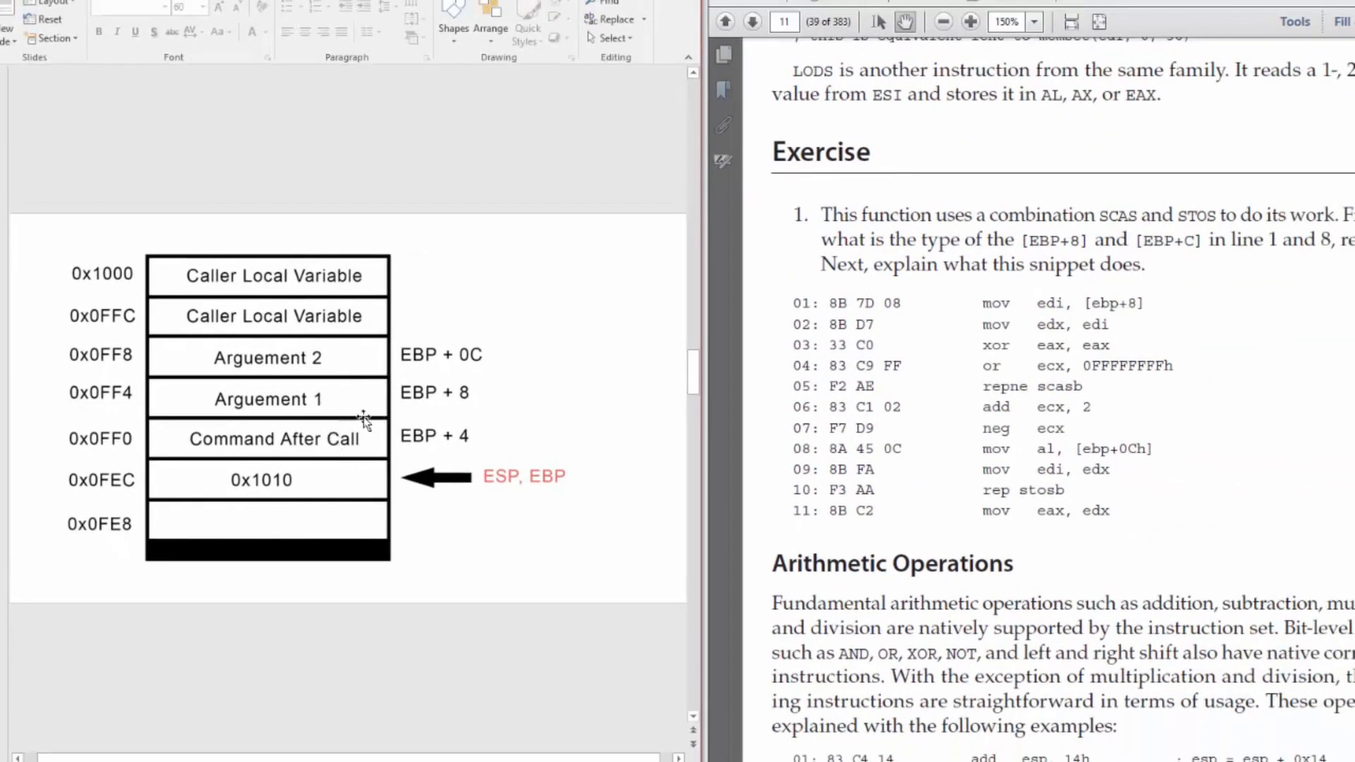
mouse_move(1115, 294)
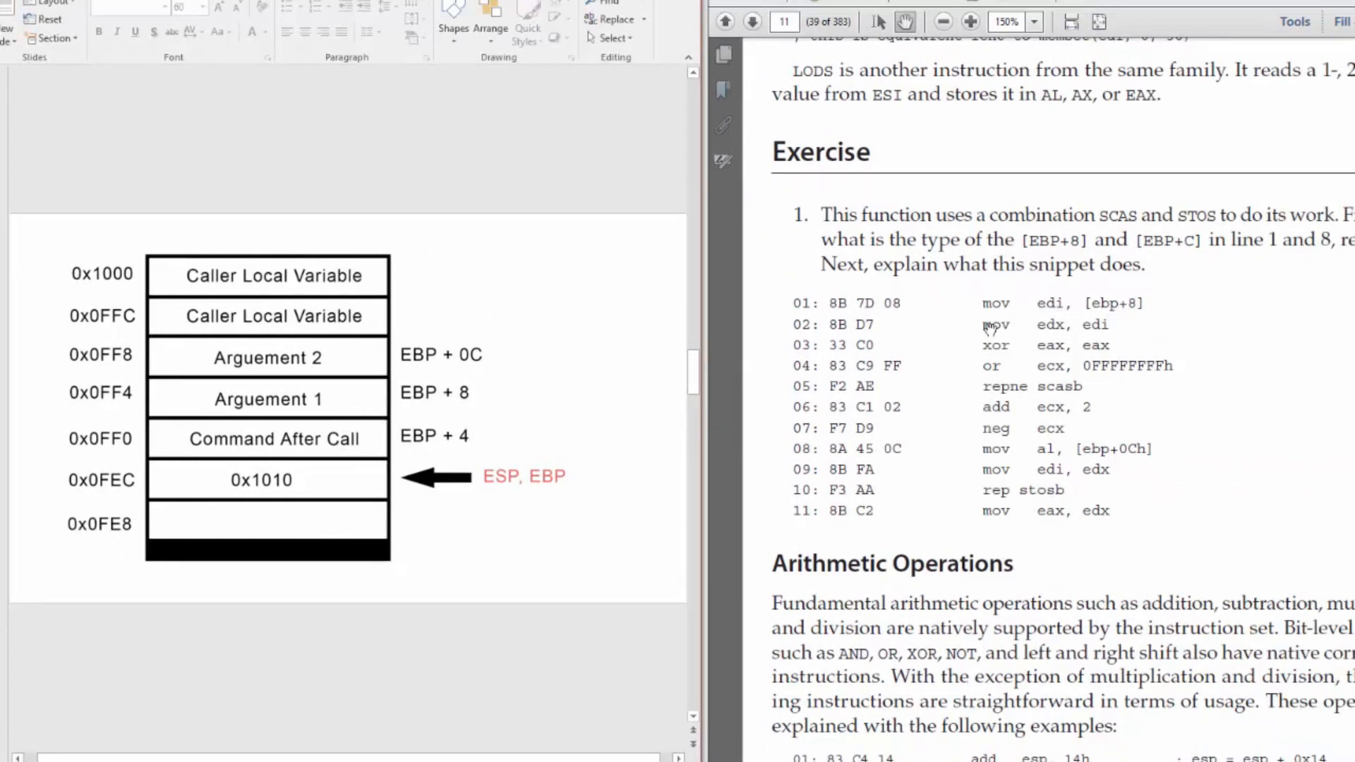
mouse_move(1077, 314)
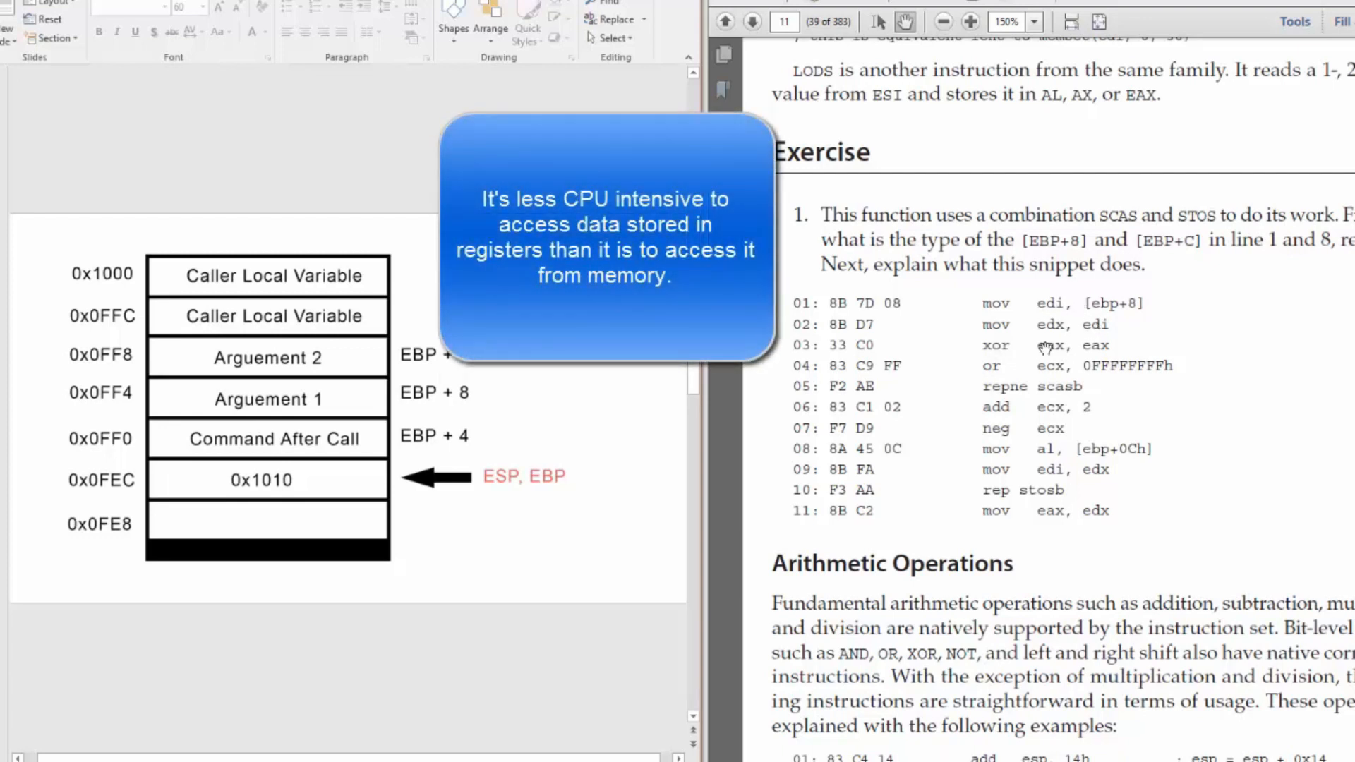
mouse_move(1063, 335)
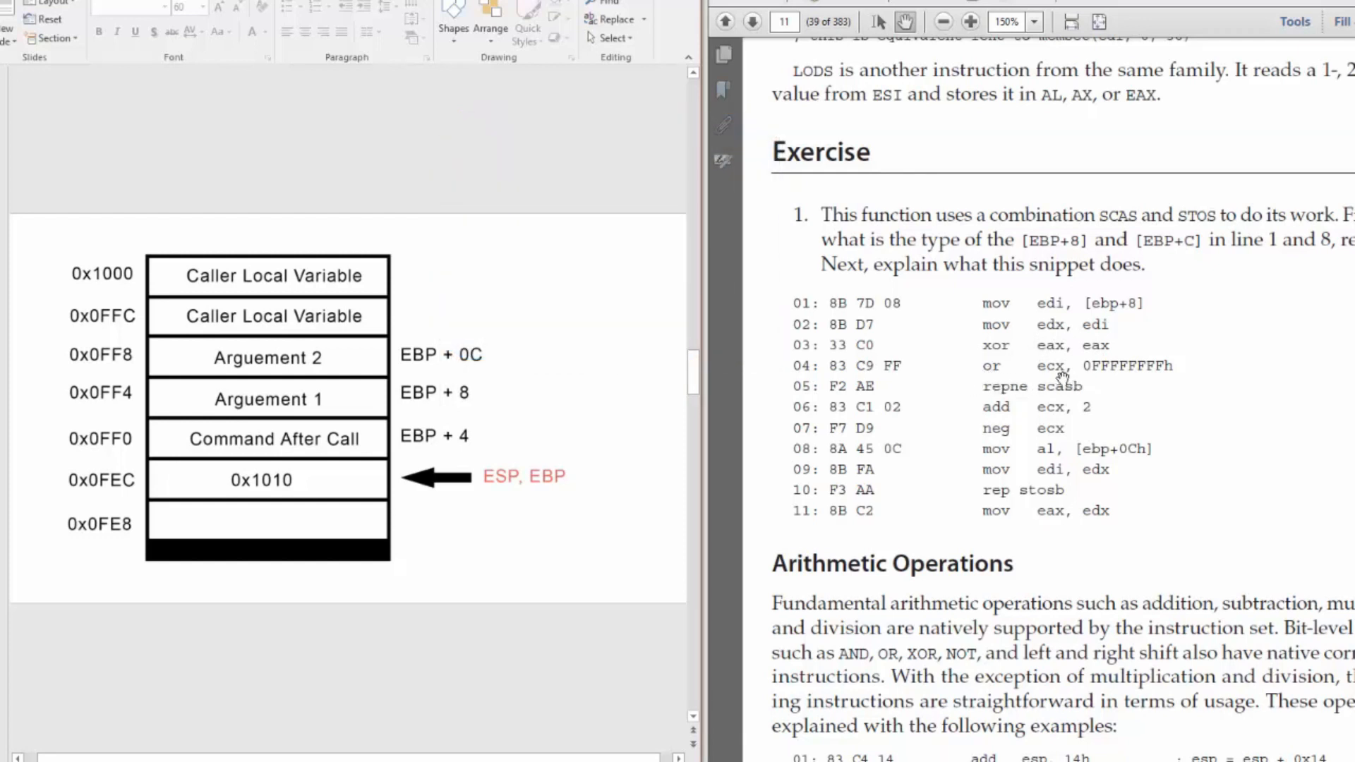
mouse_move(1101, 371)
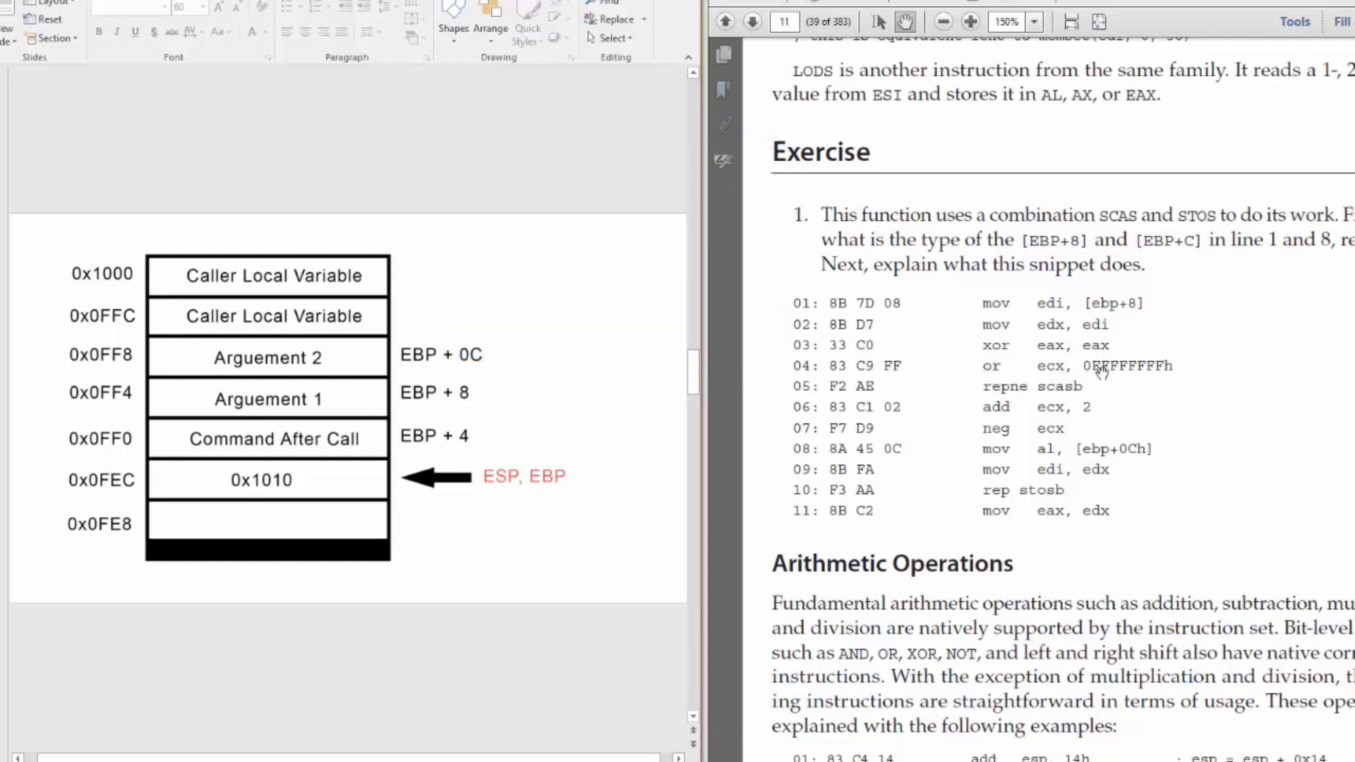
mouse_move(894, 293)
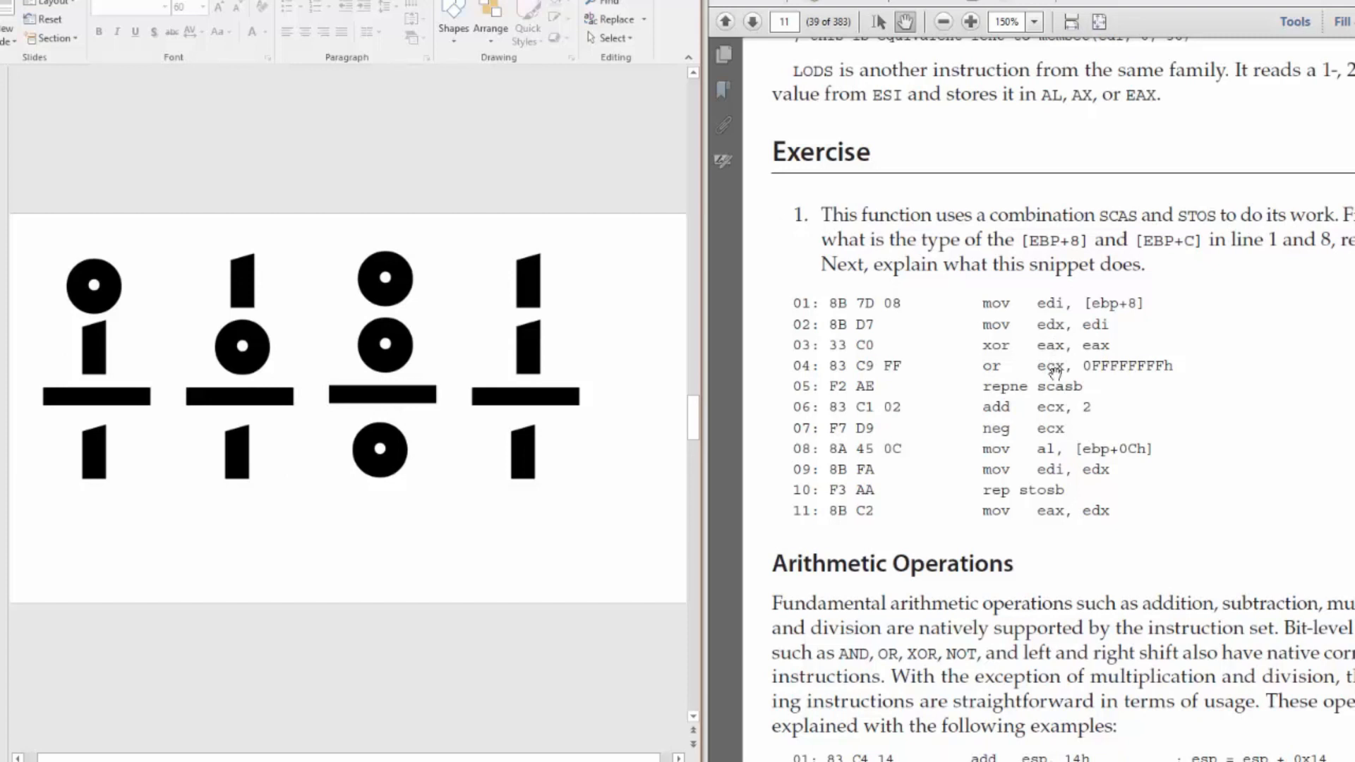
mouse_move(509, 218)
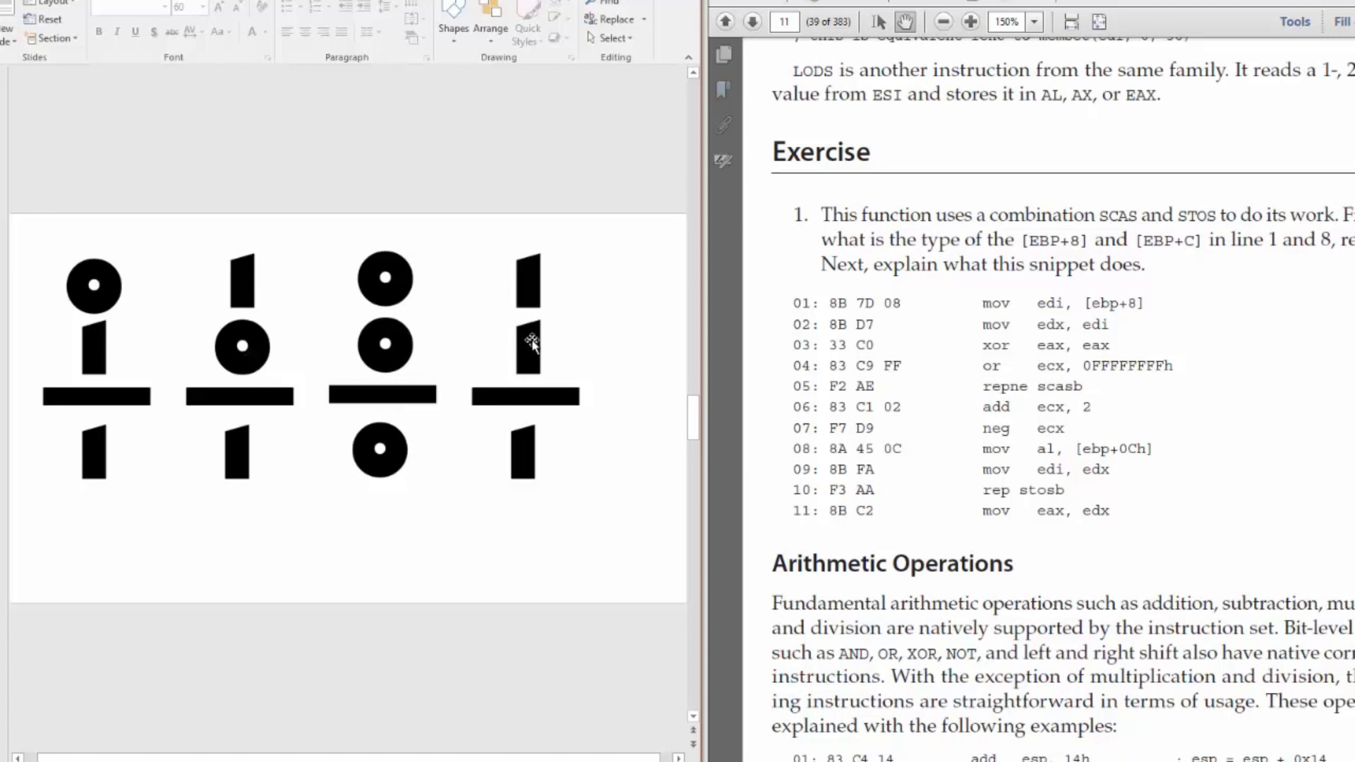
mouse_move(223, 350)
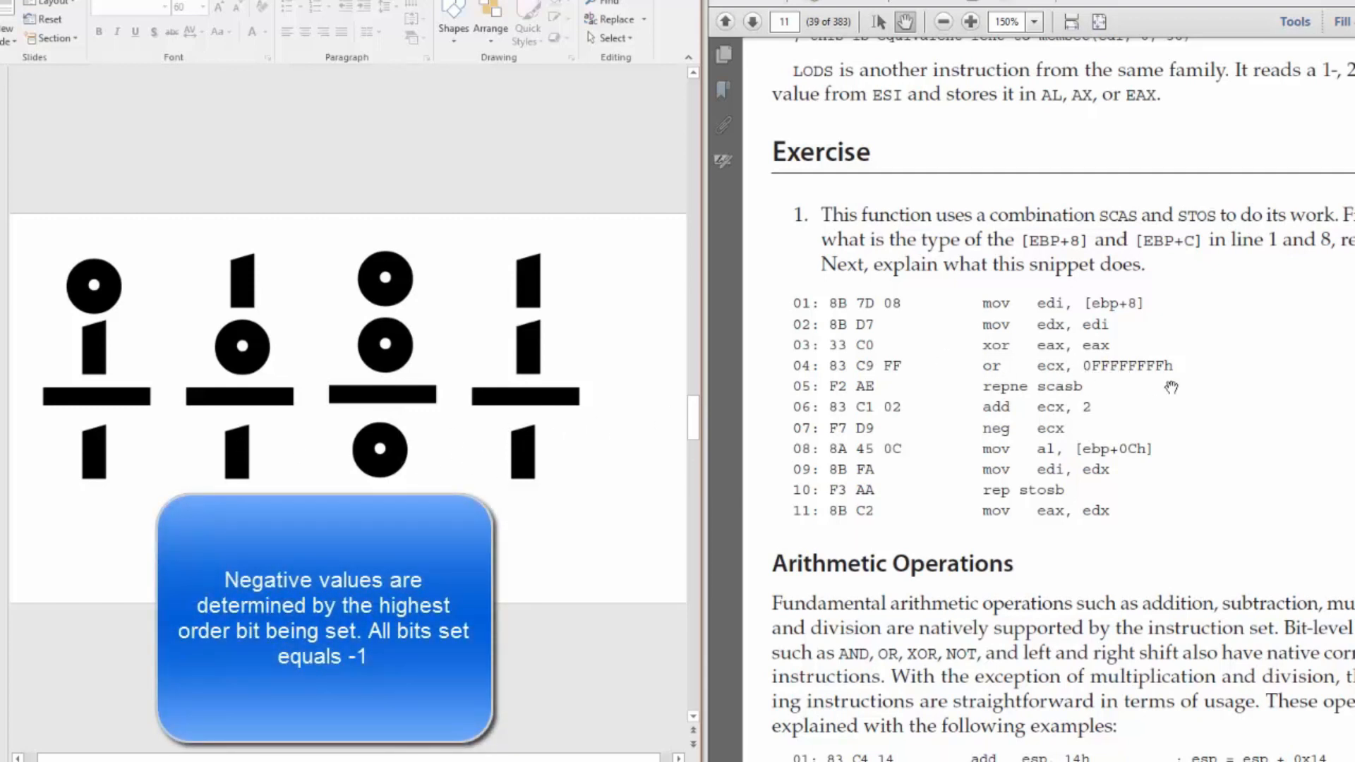
mouse_move(1042, 373)
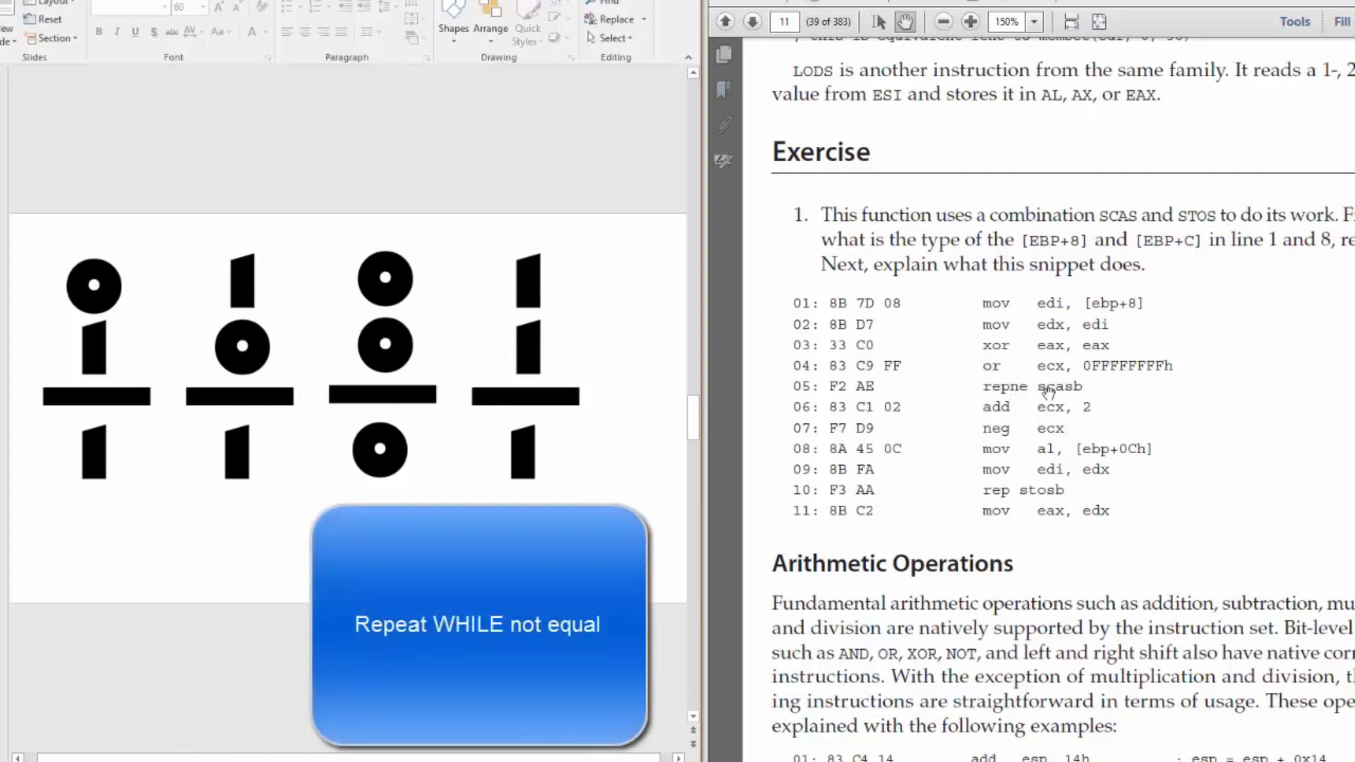
mouse_move(1105, 407)
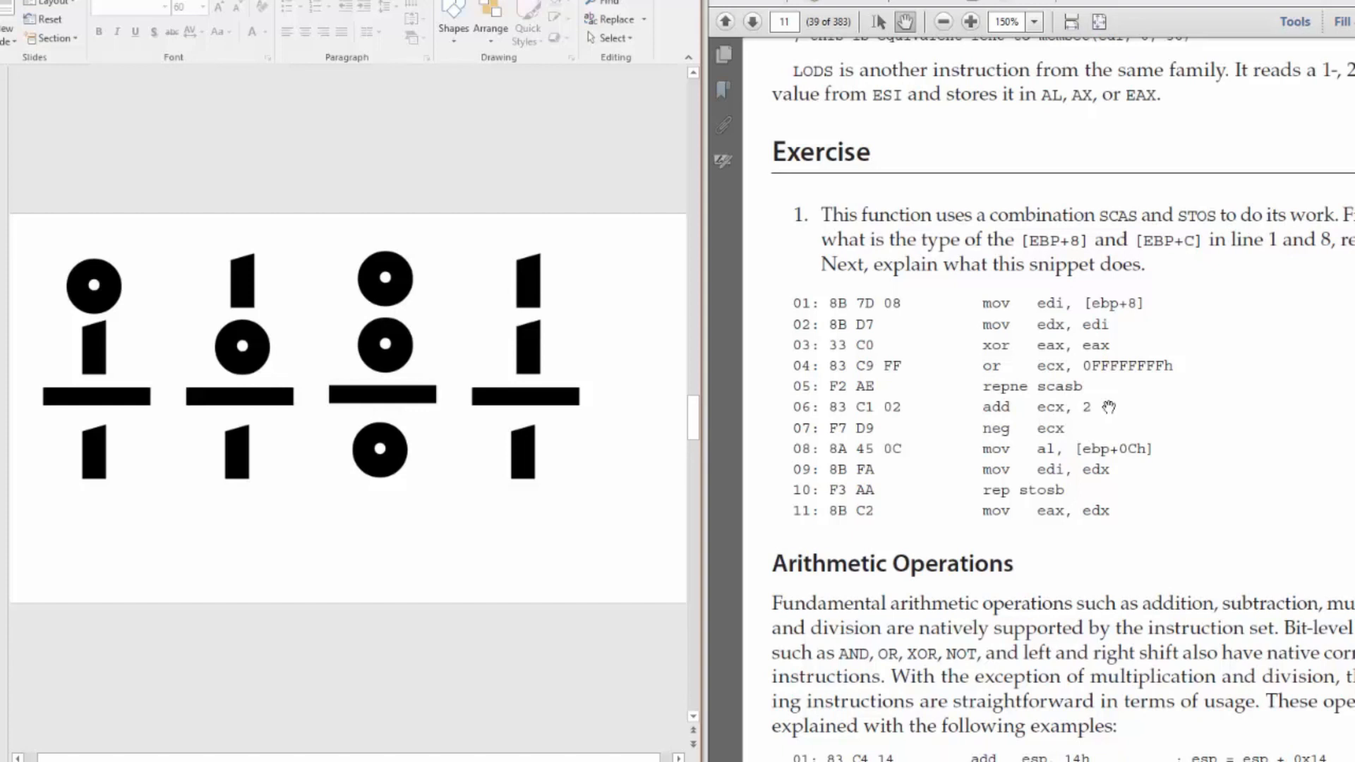
mouse_move(1020, 404)
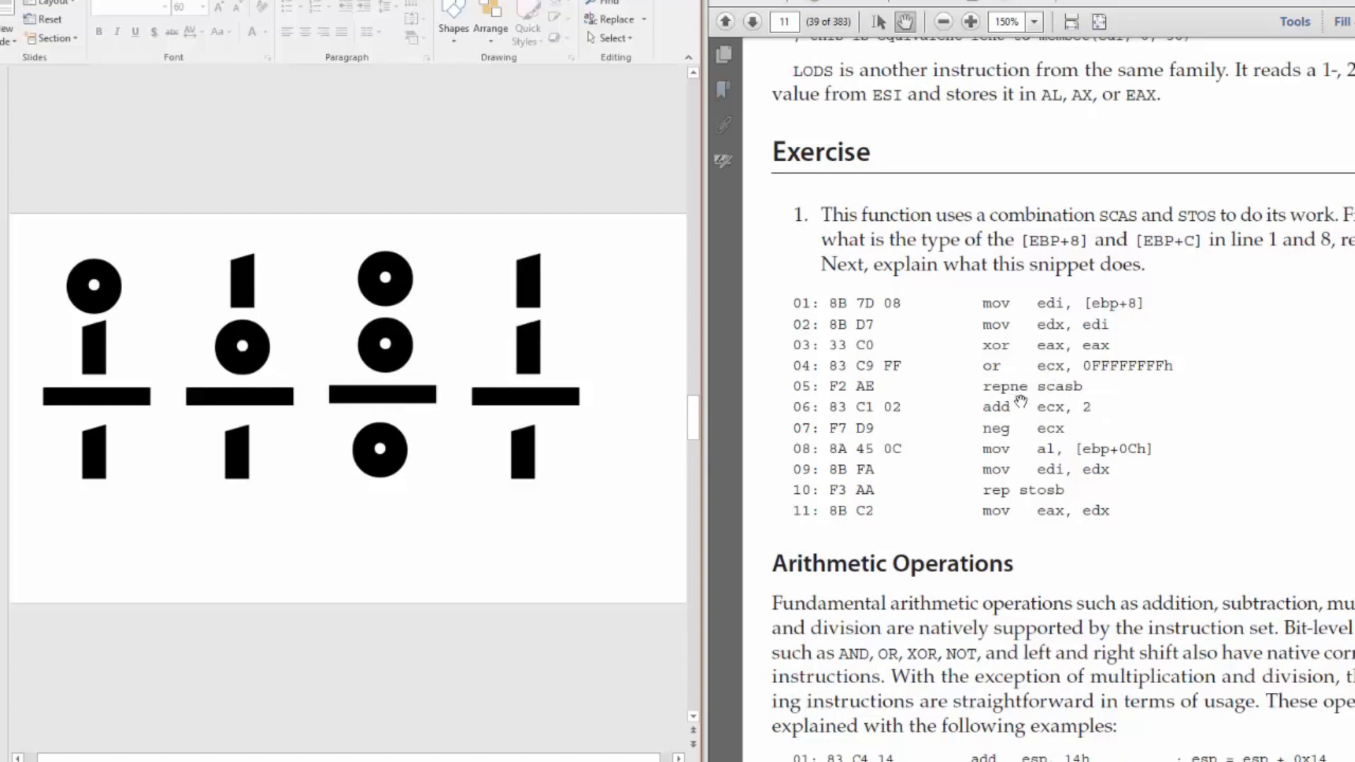
mouse_move(1078, 393)
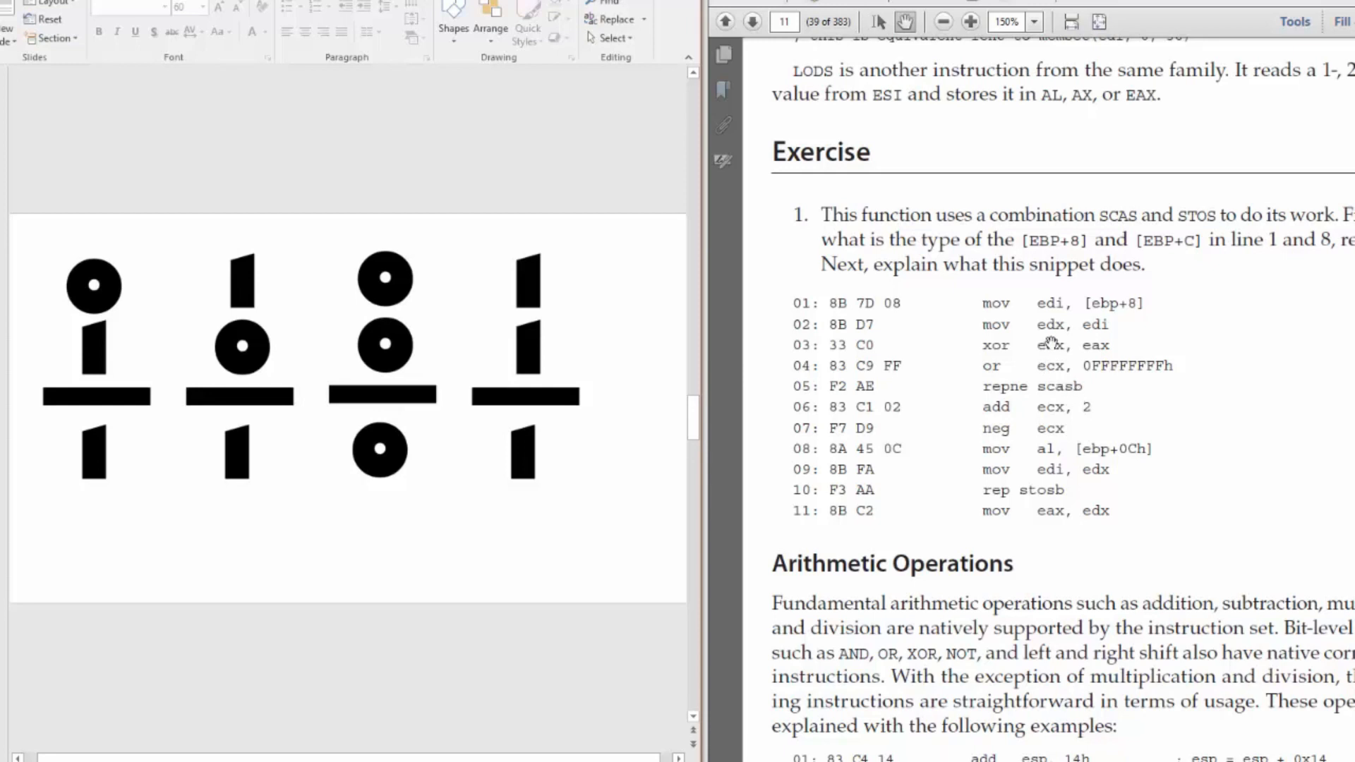
mouse_move(1027, 395)
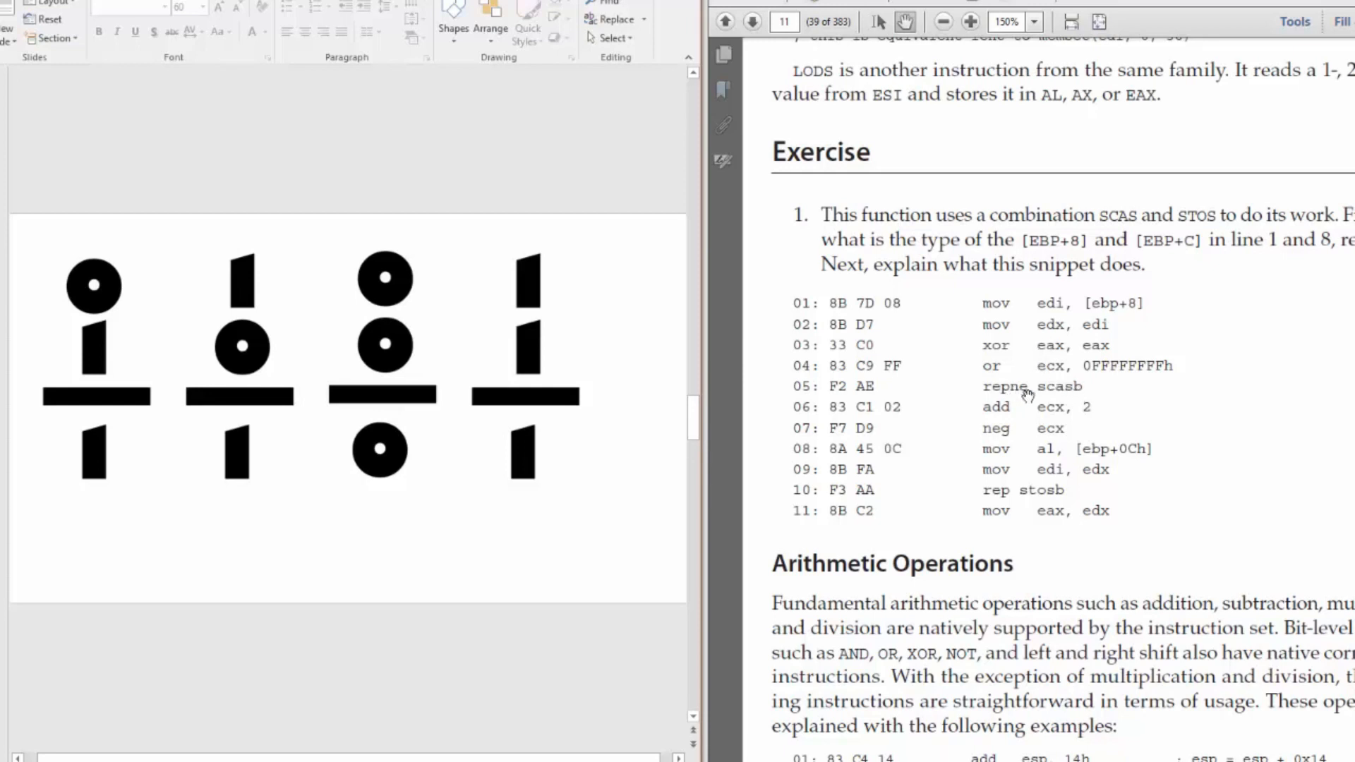
mouse_move(1035, 395)
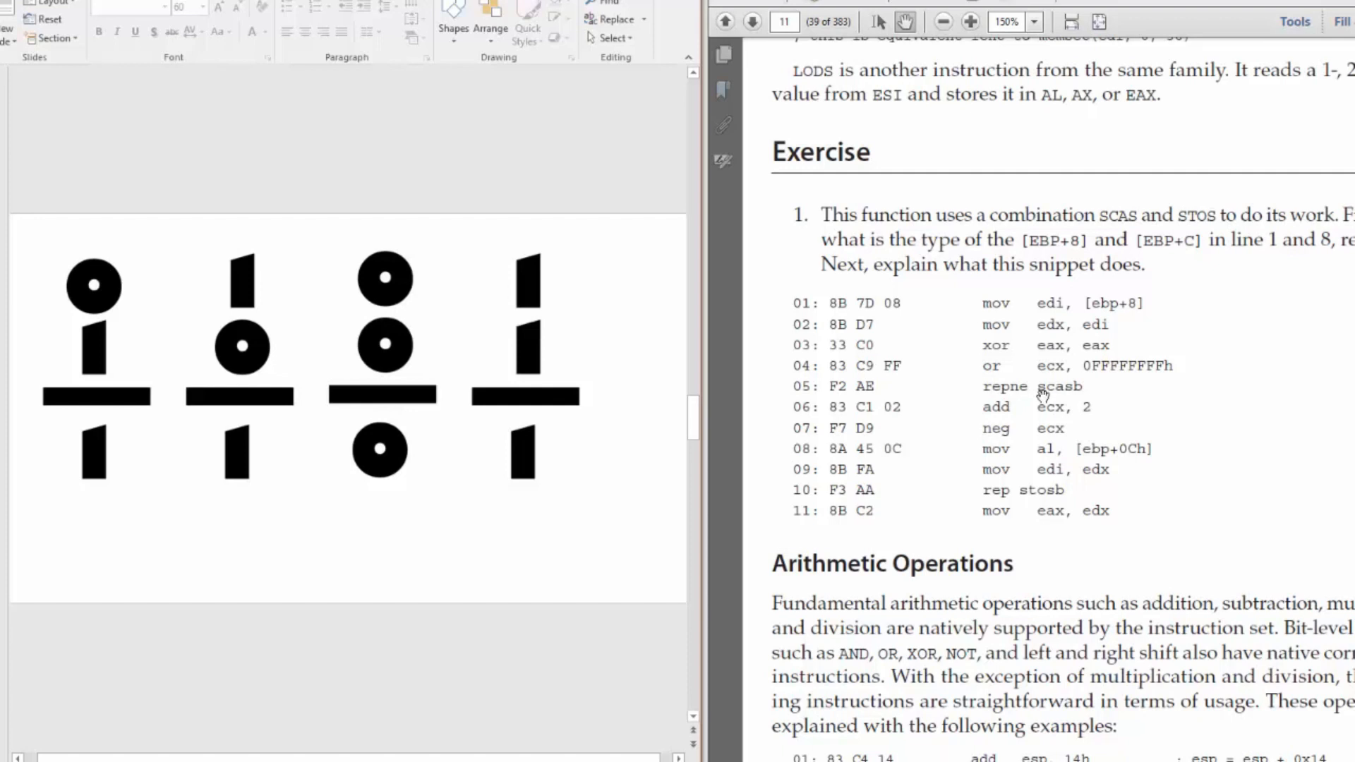
mouse_move(1074, 389)
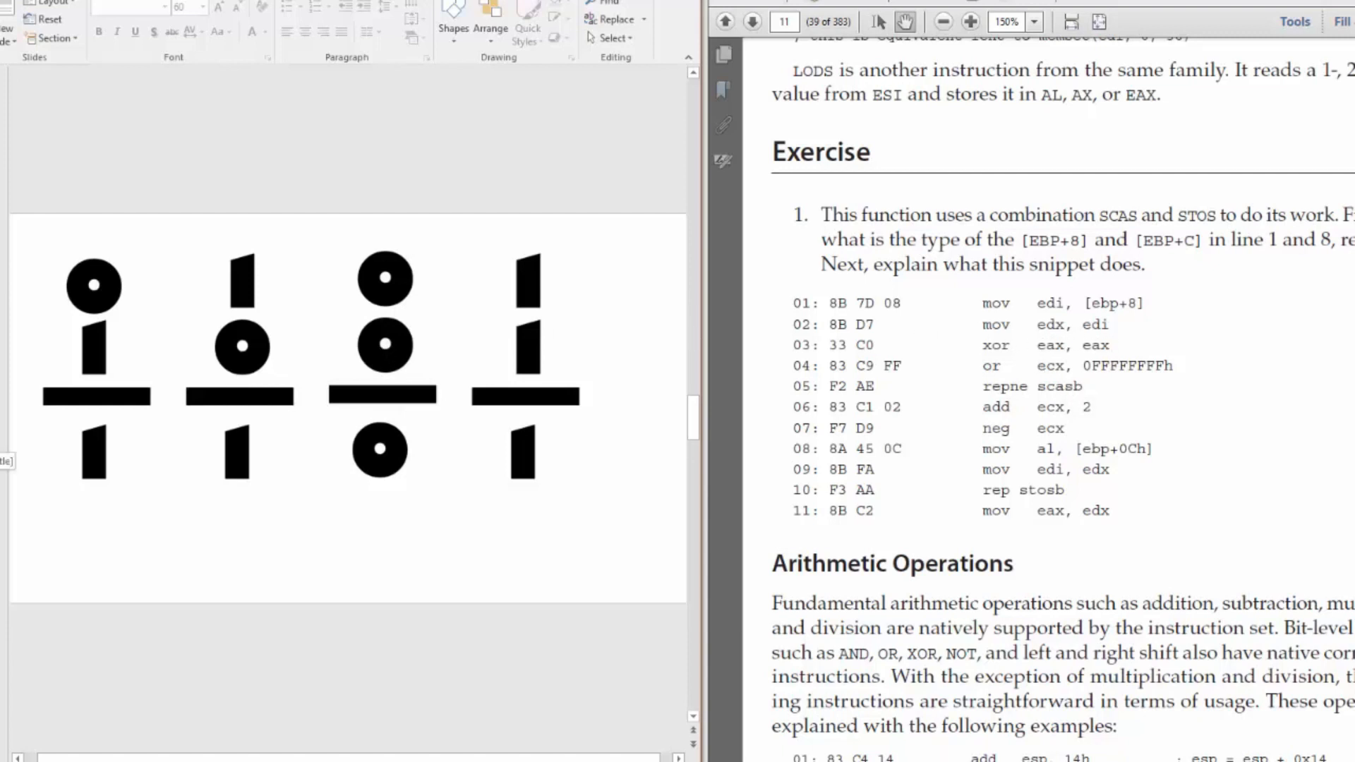
mouse_move(1124, 313)
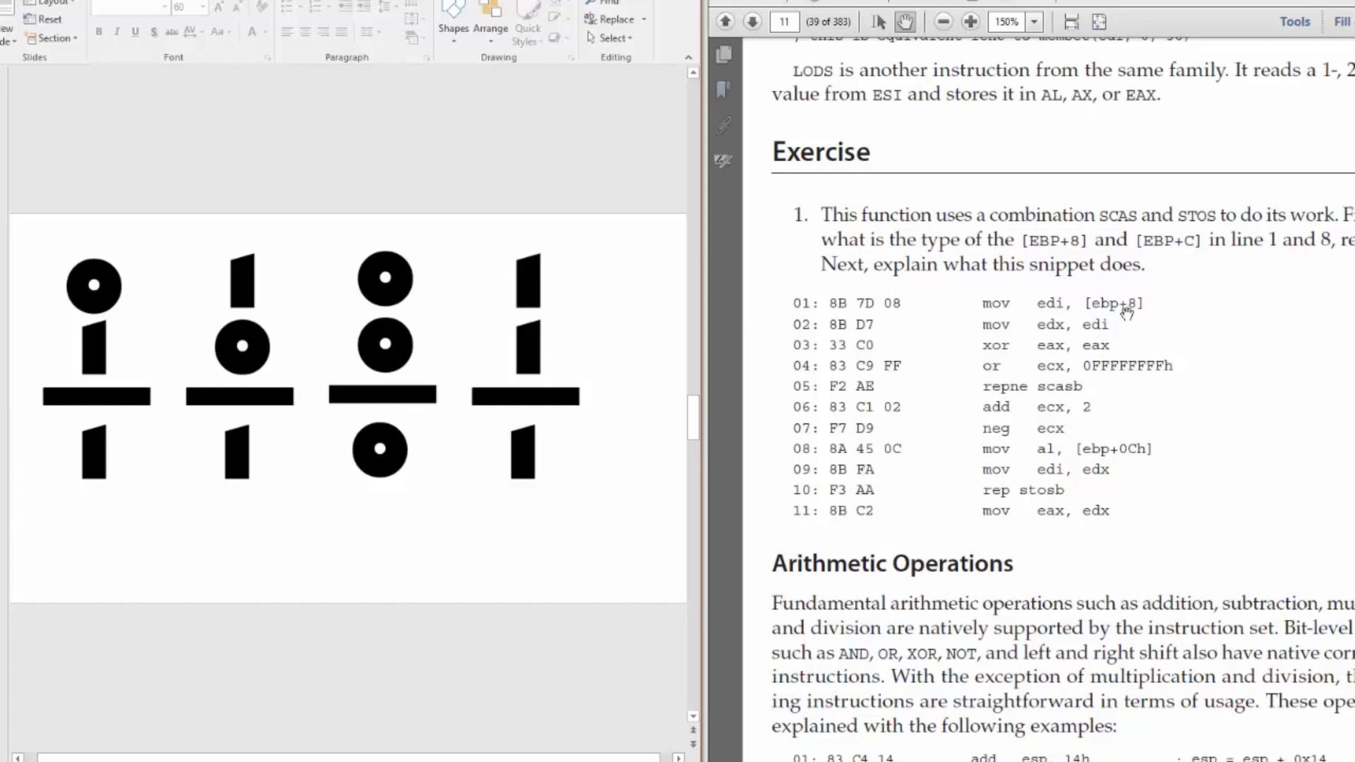
mouse_move(1035, 406)
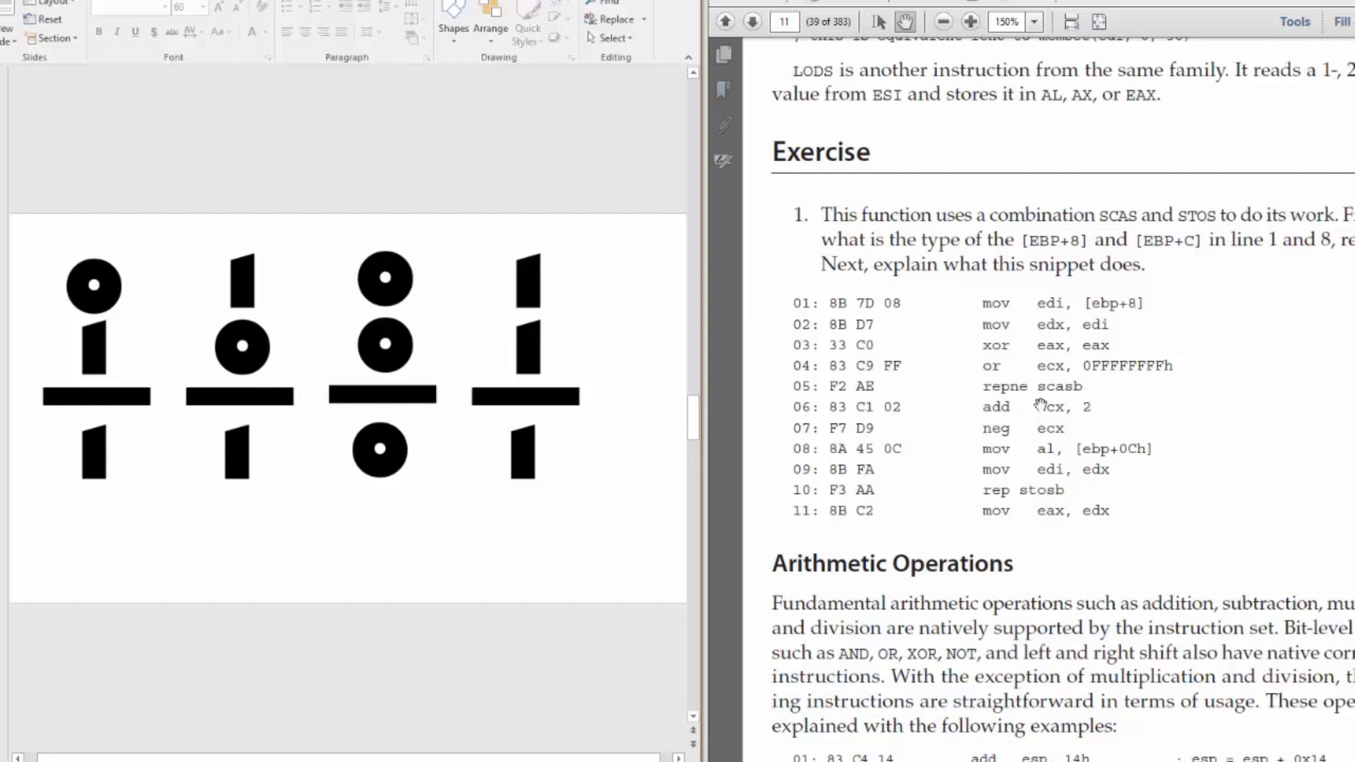
mouse_move(1024, 387)
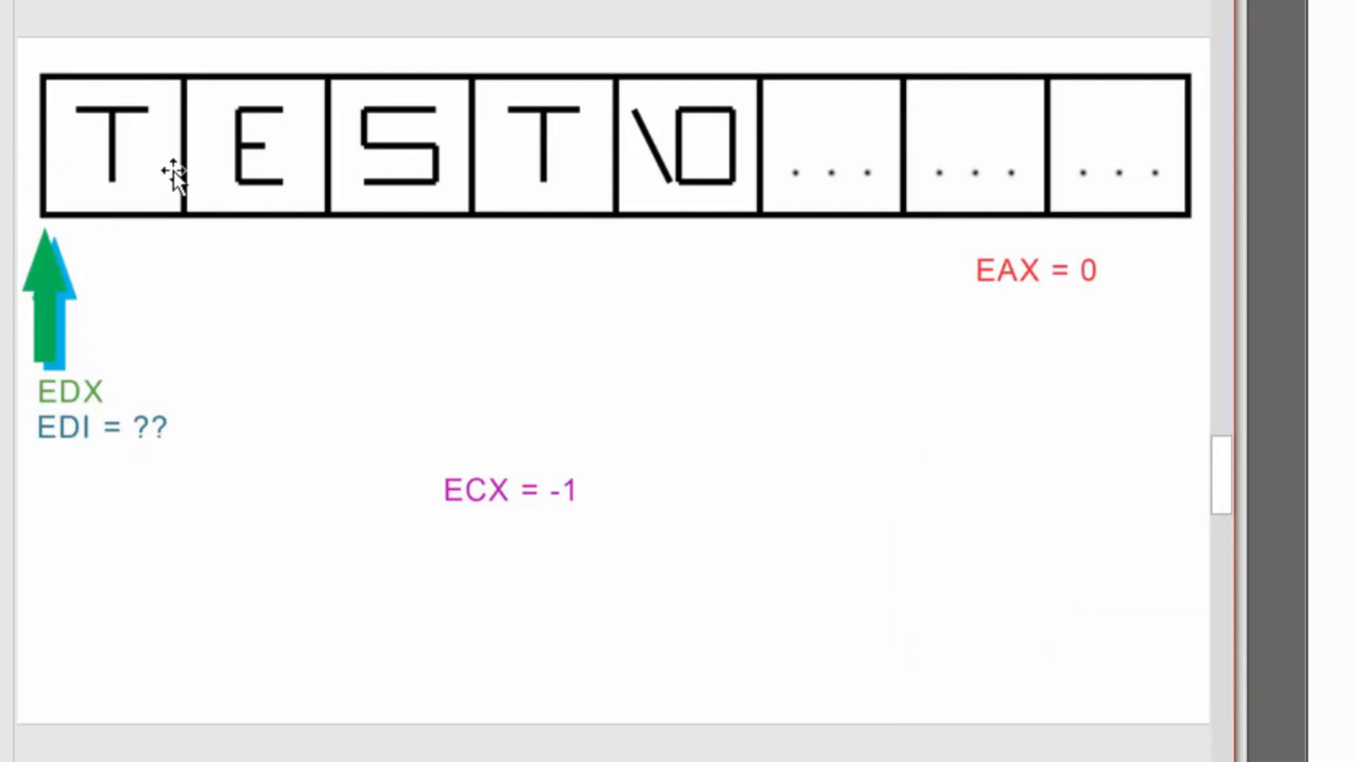
mouse_move(1085, 259)
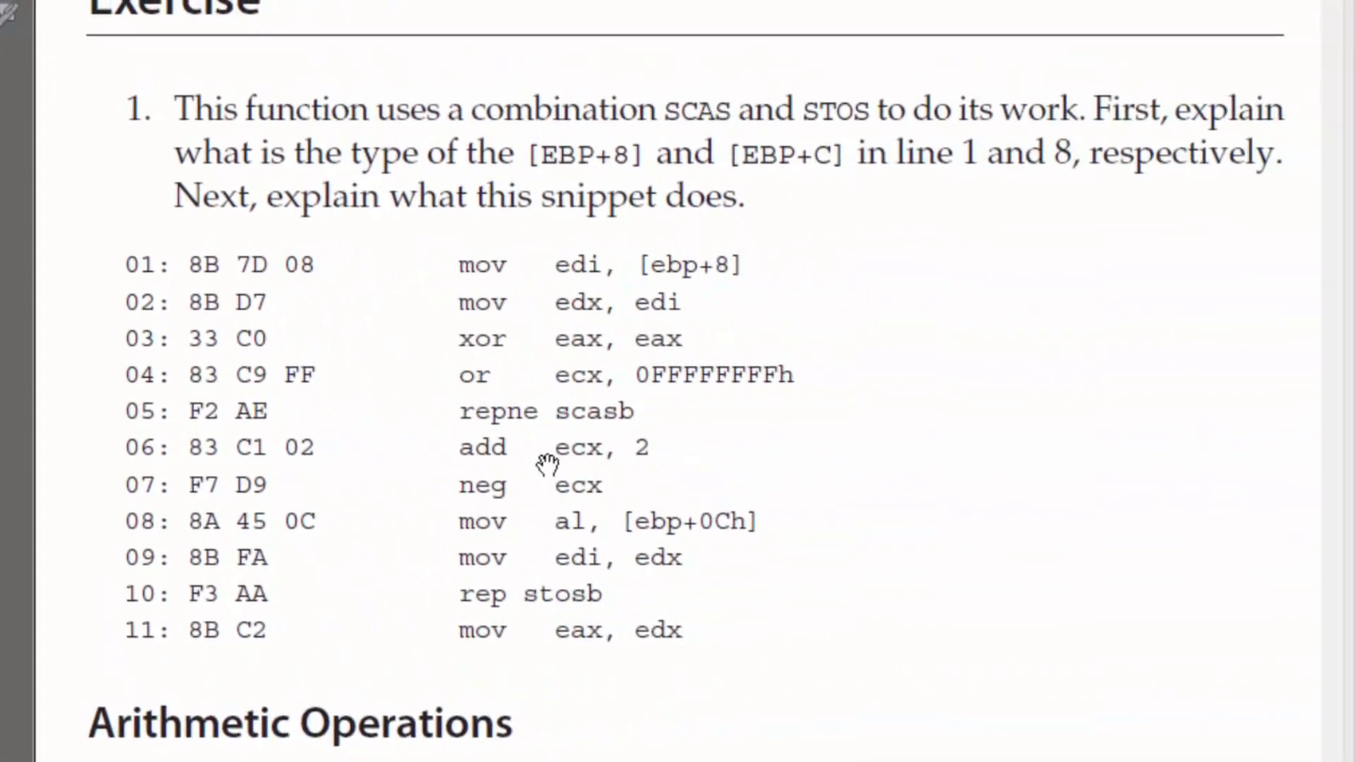
mouse_move(618, 464)
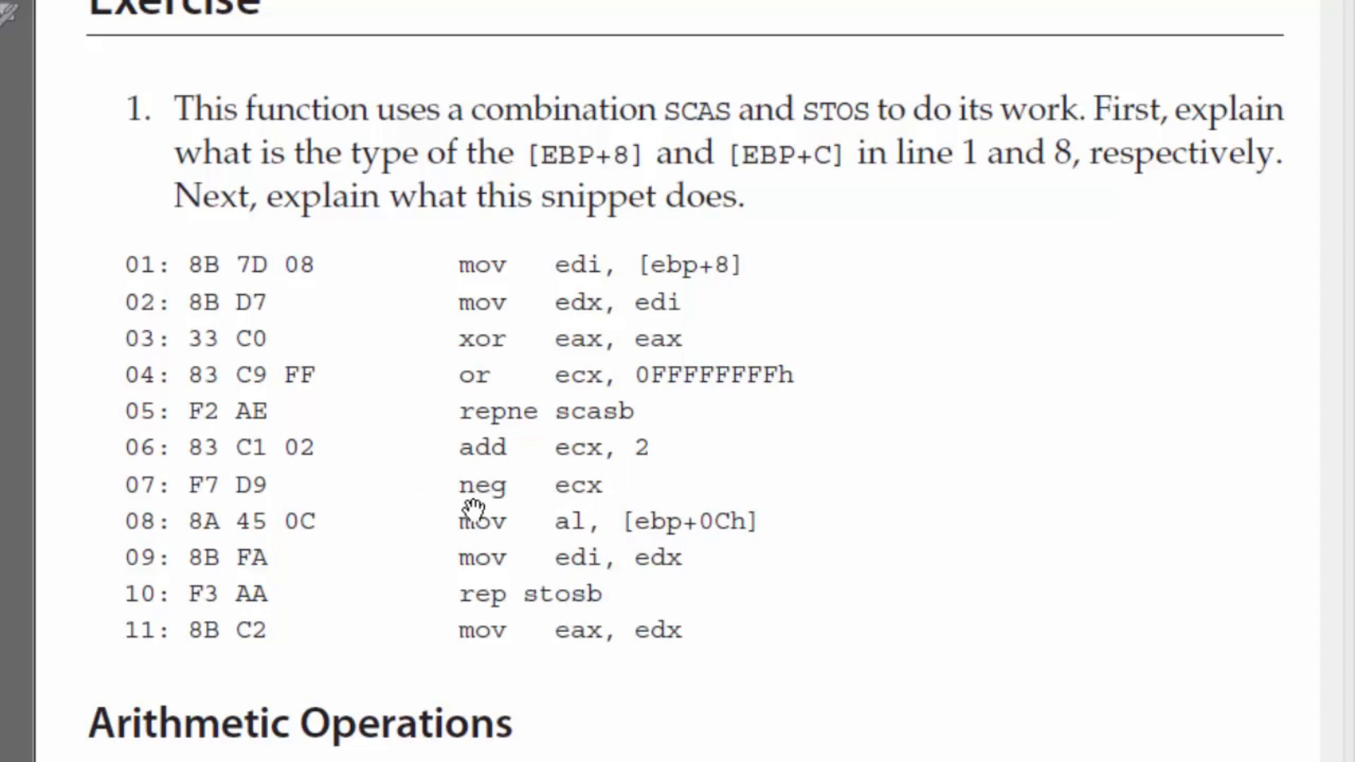
mouse_move(638, 514)
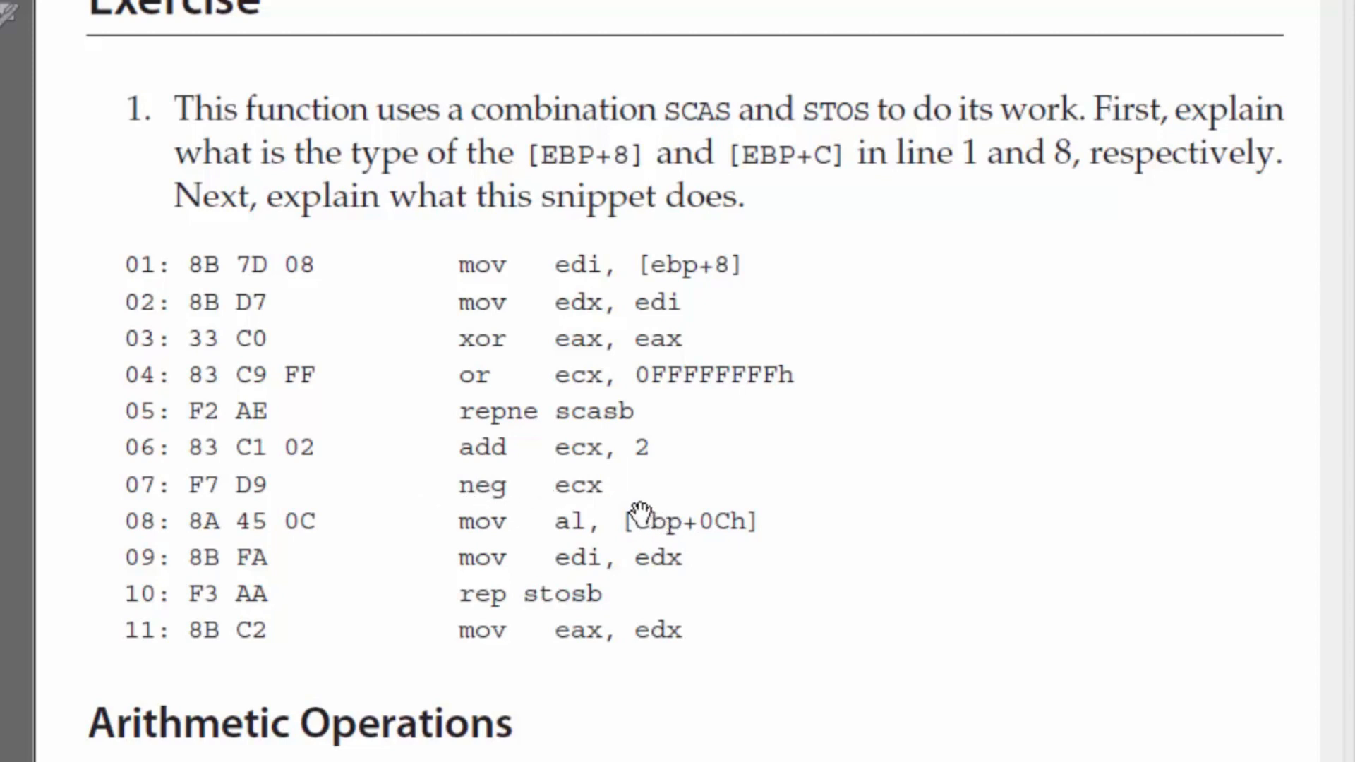
mouse_move(595, 557)
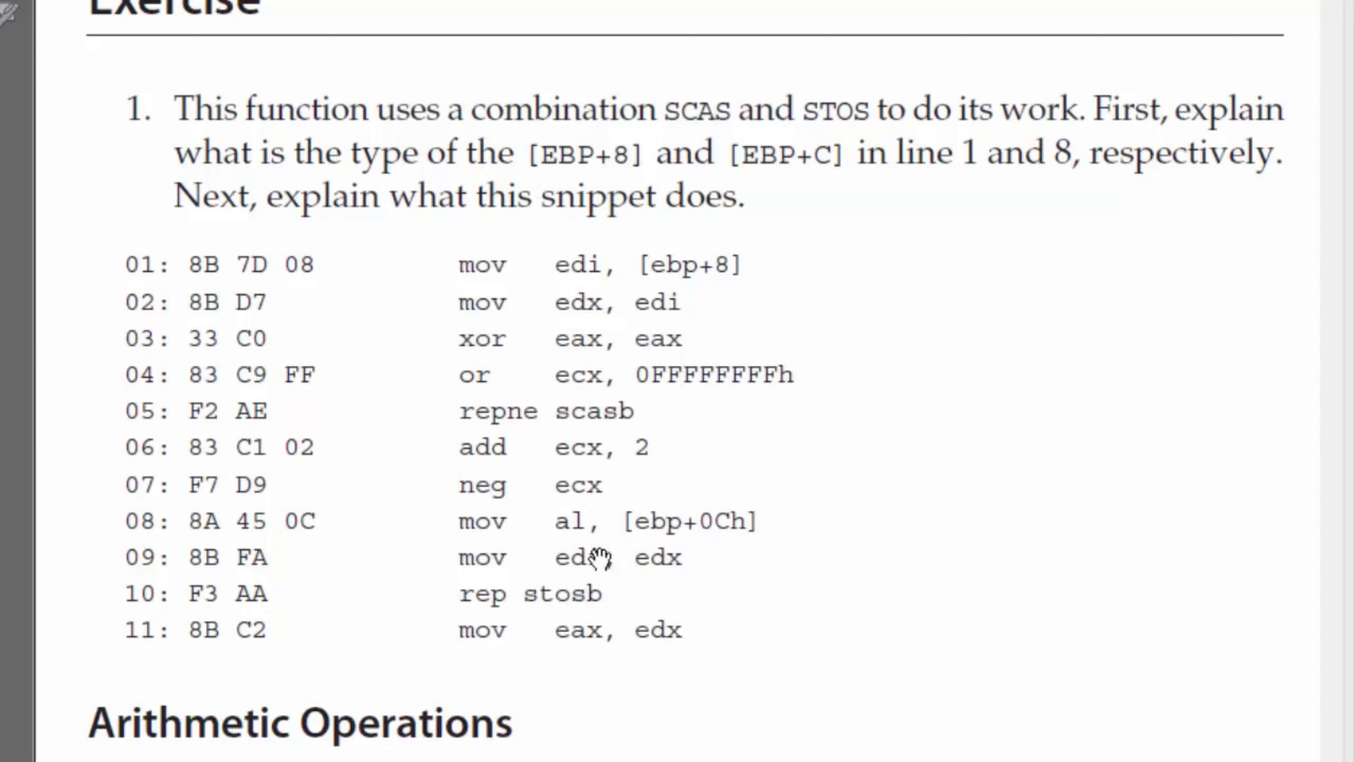
mouse_move(674, 527)
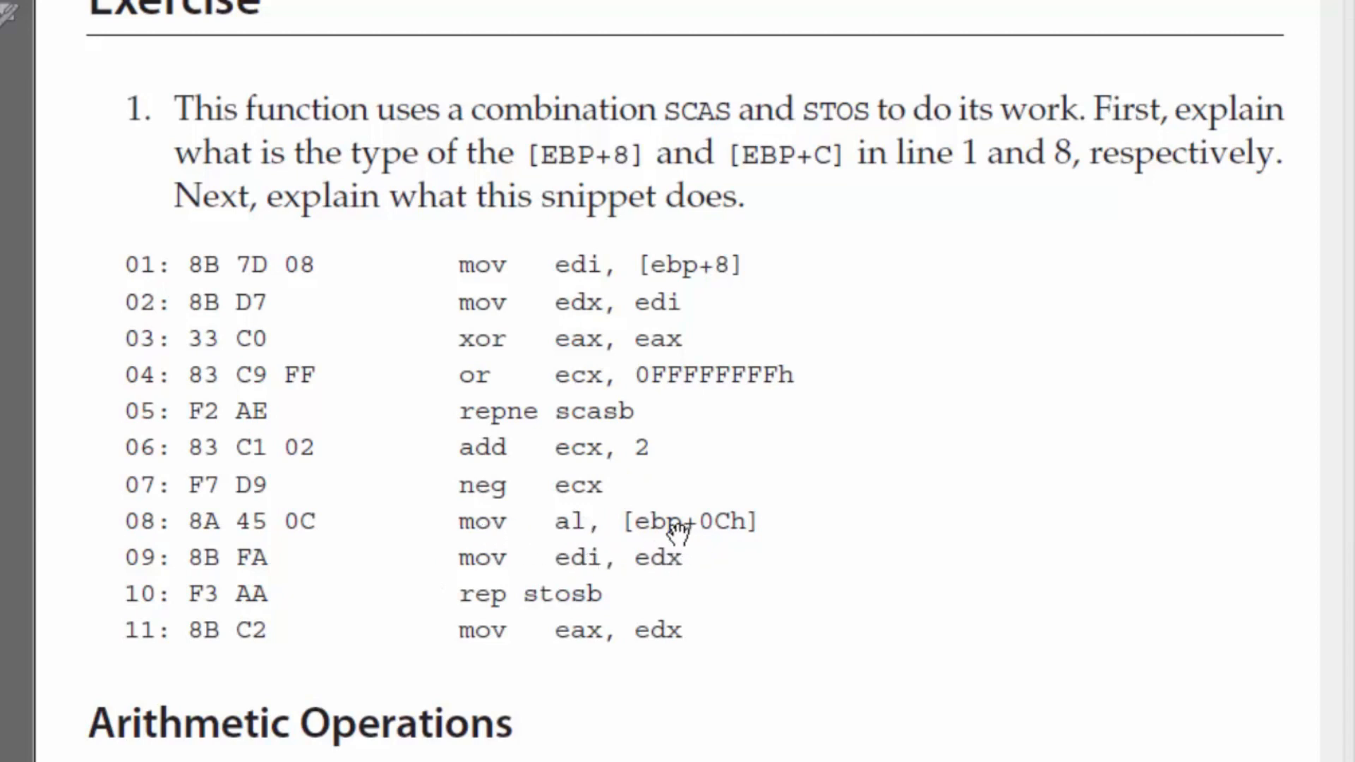
mouse_move(543, 529)
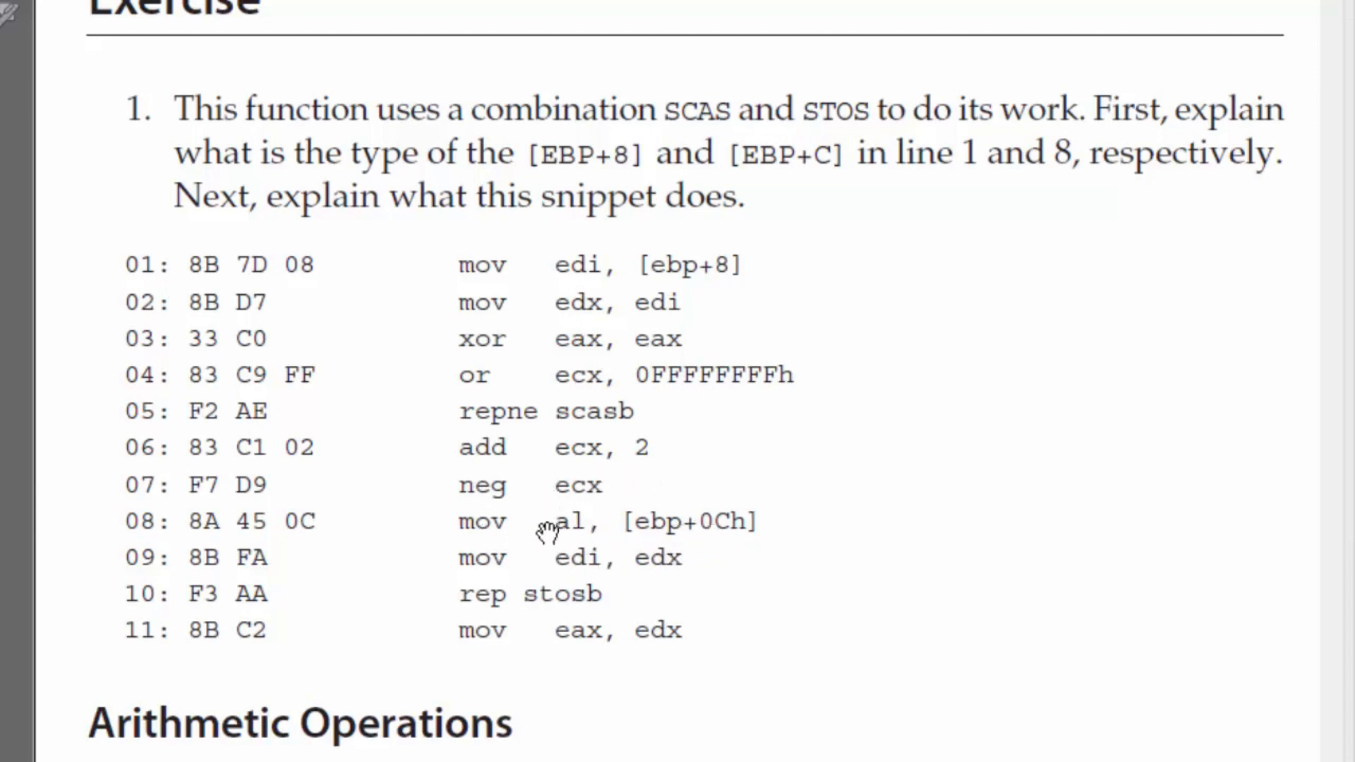
mouse_move(565, 531)
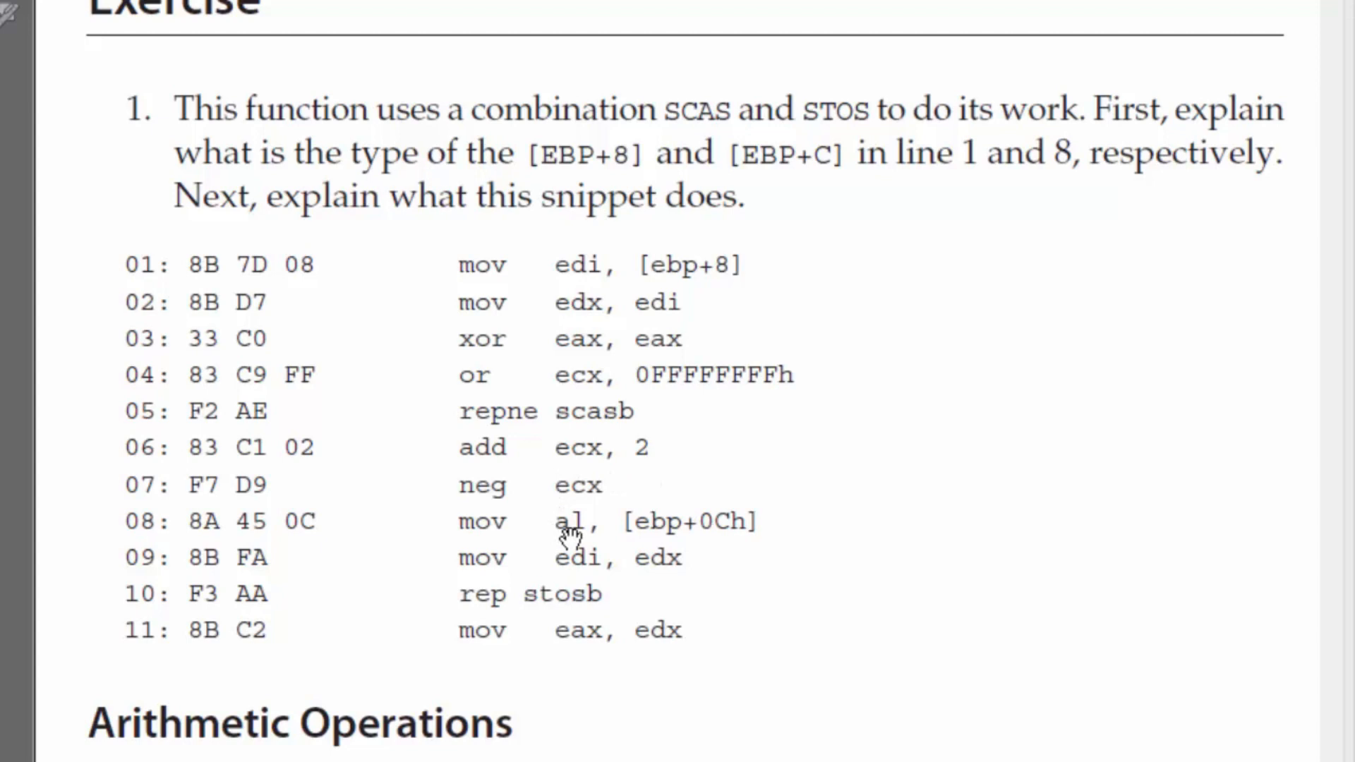
mouse_move(676, 527)
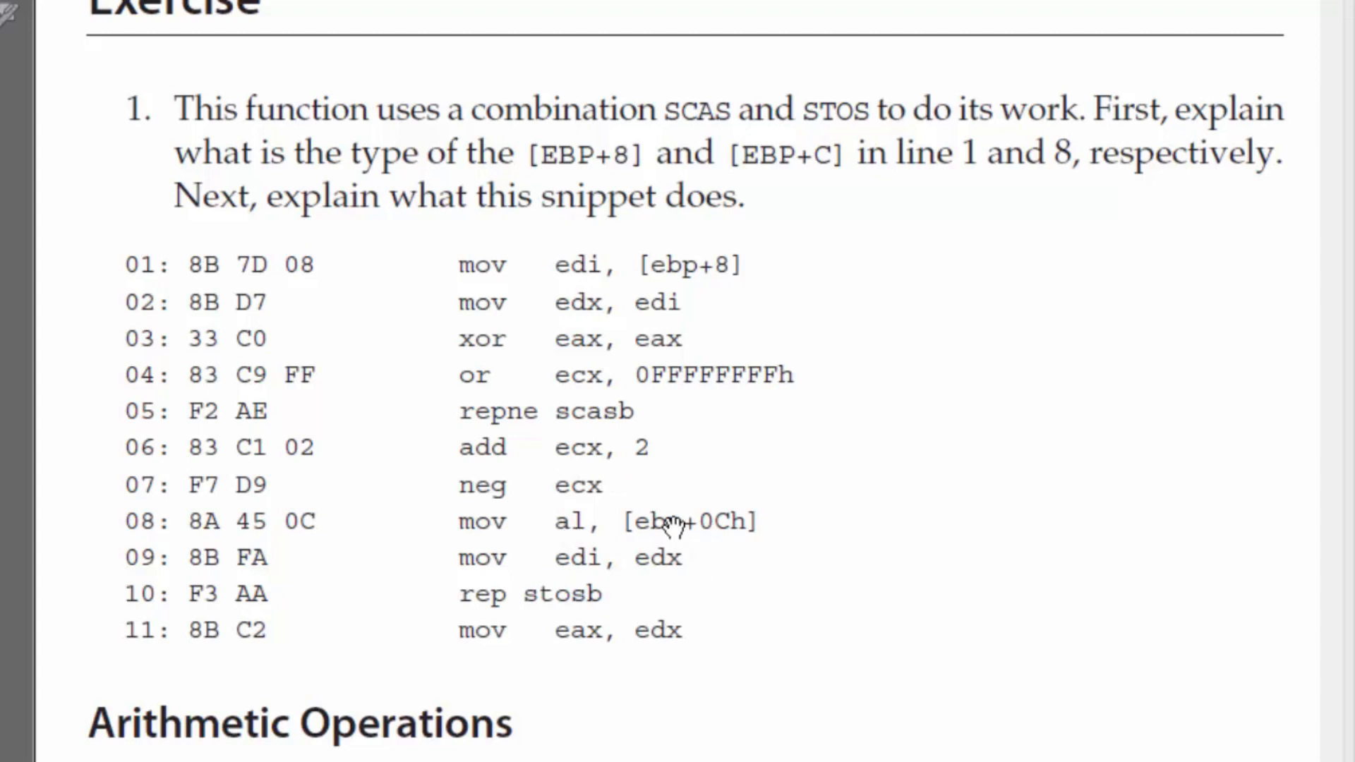
mouse_move(682, 527)
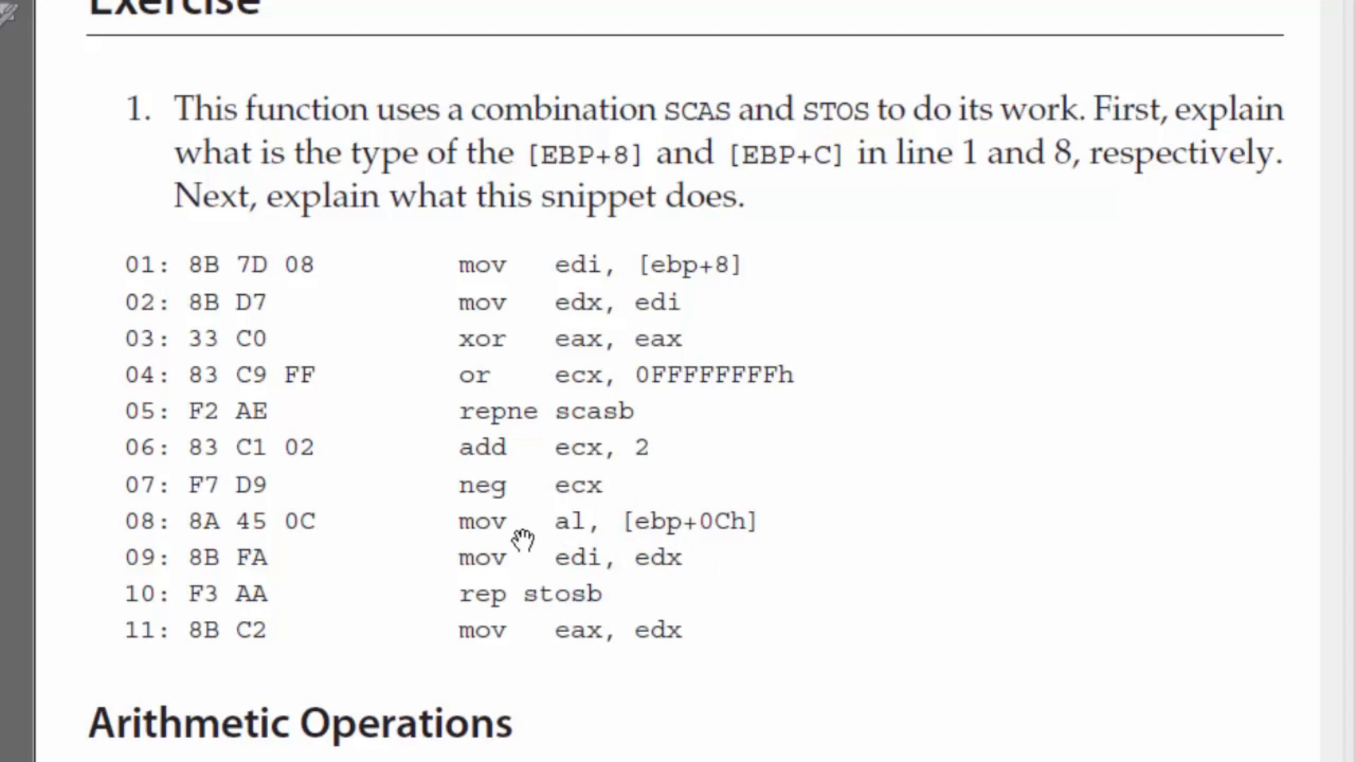
mouse_move(631, 531)
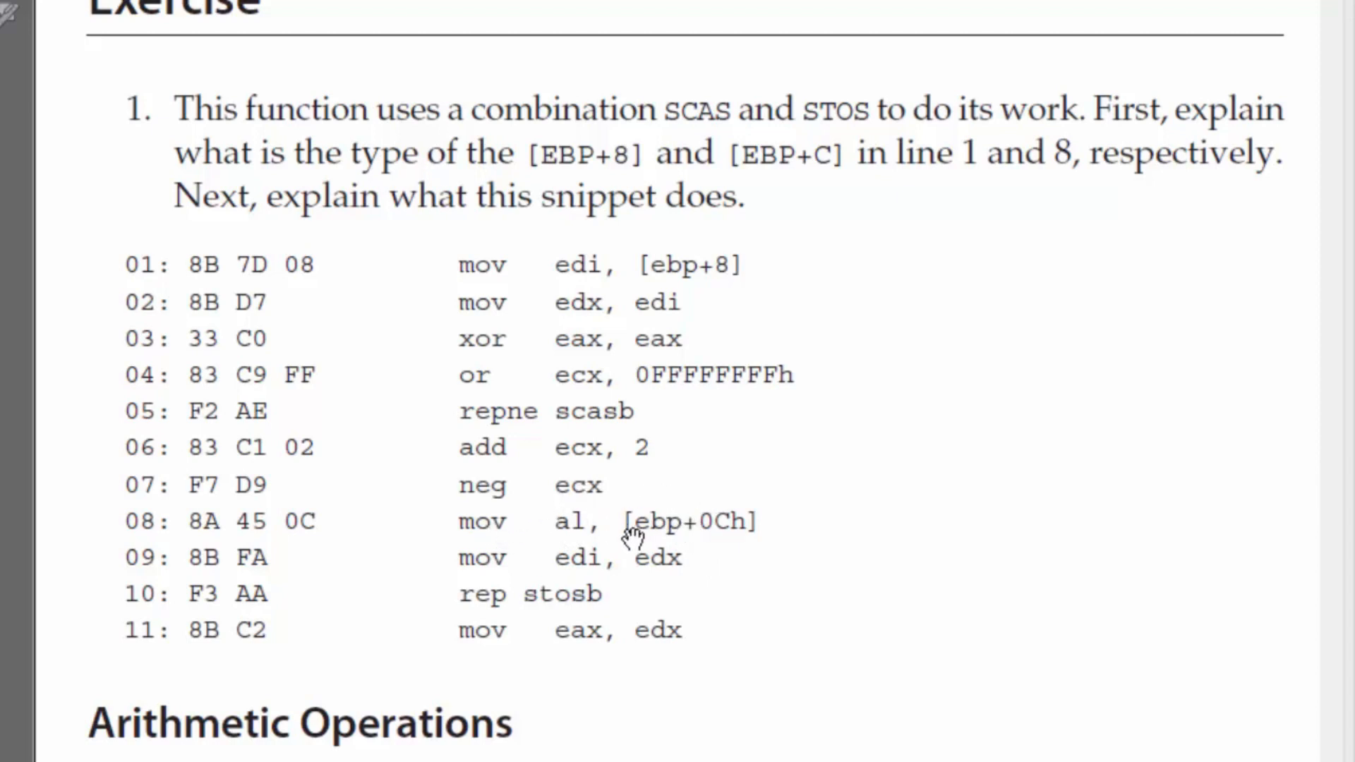
mouse_move(584, 555)
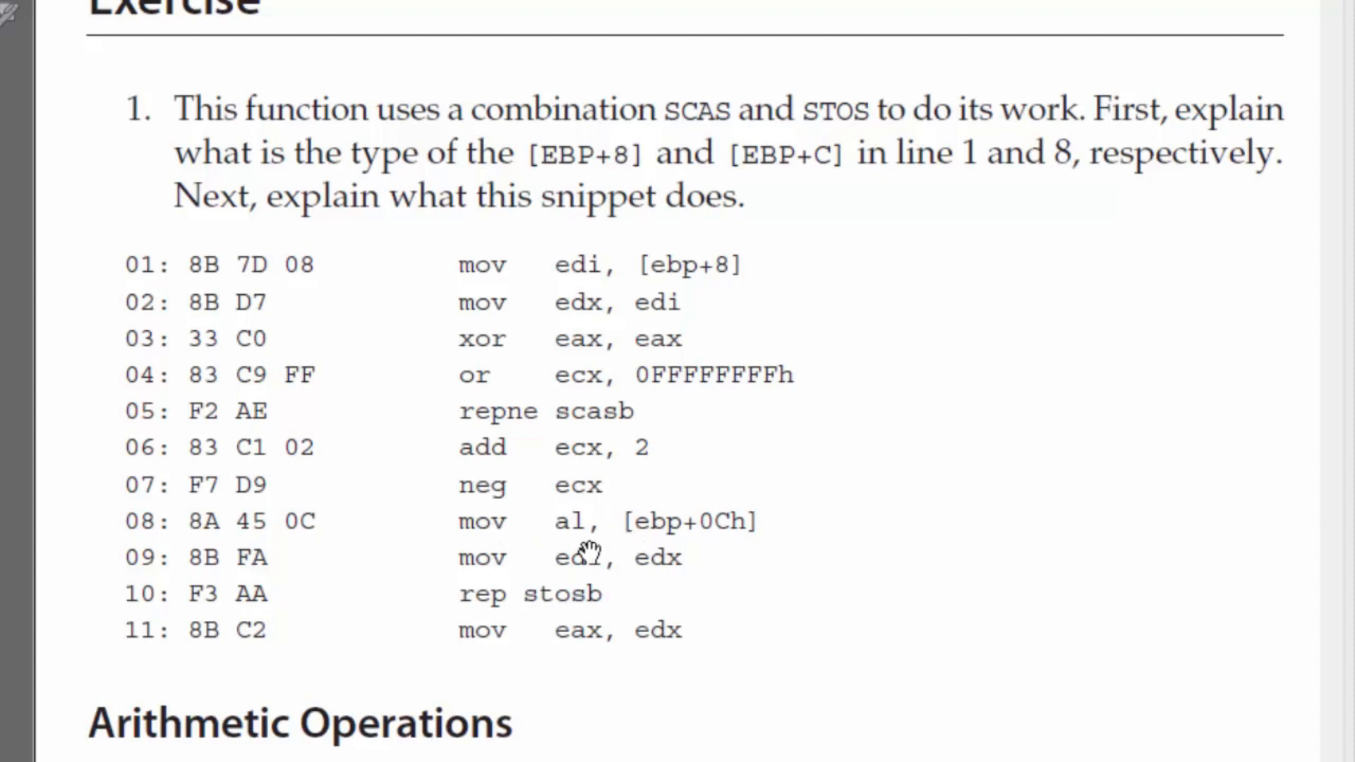
mouse_move(592, 555)
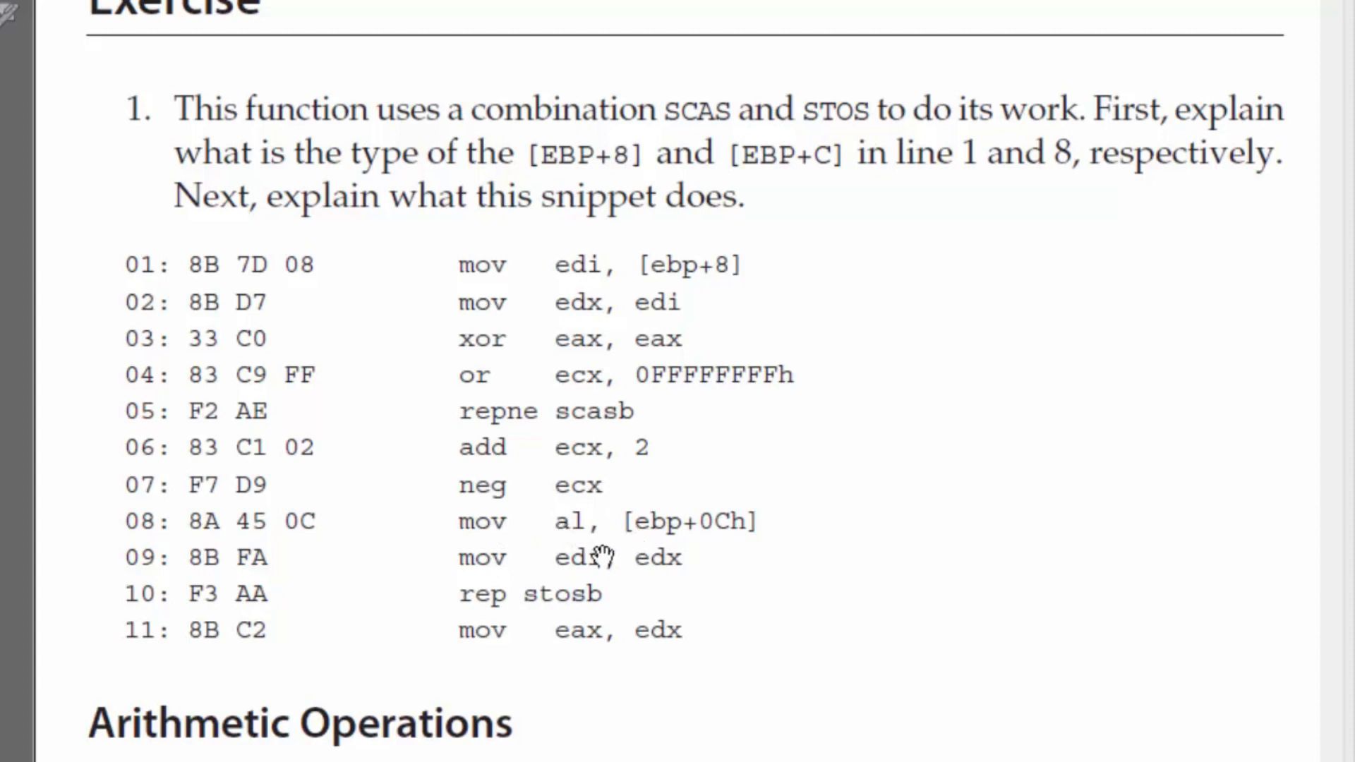
mouse_move(666, 584)
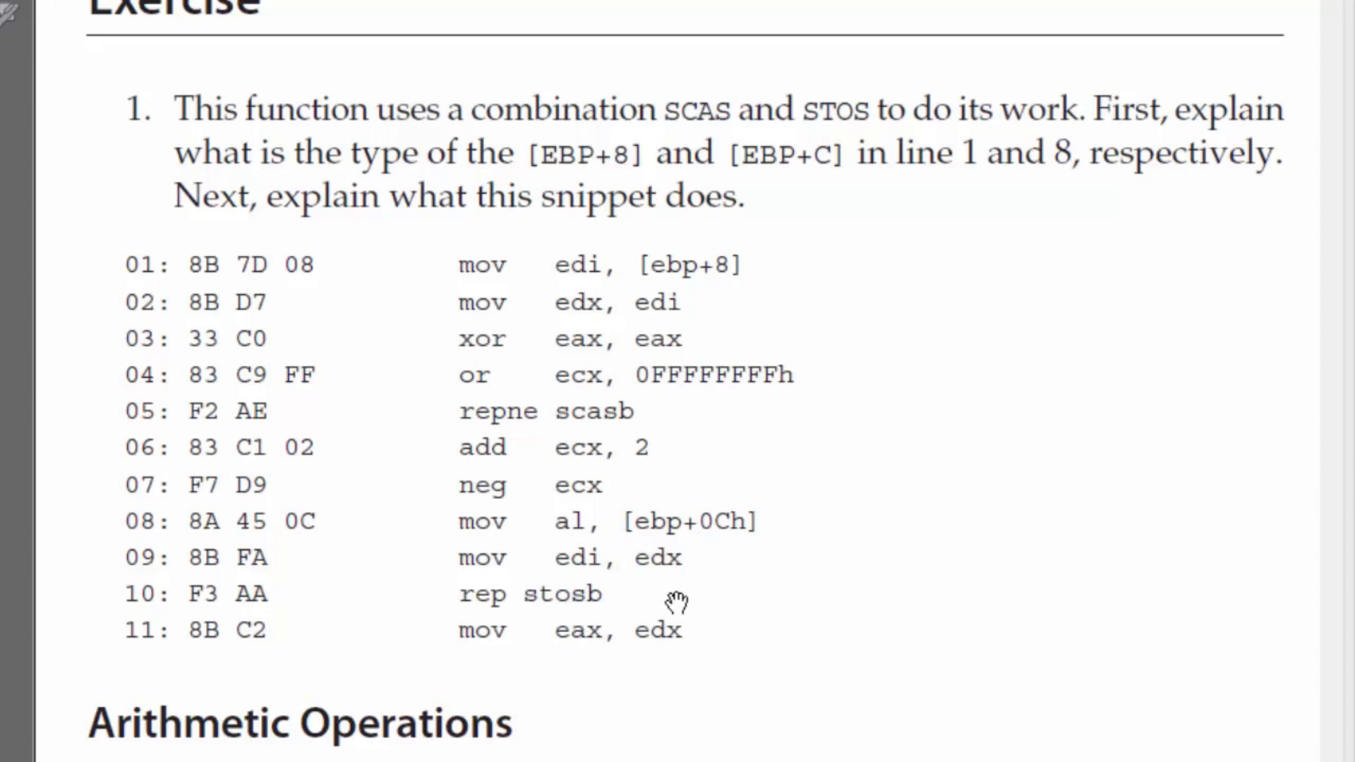
mouse_move(570, 593)
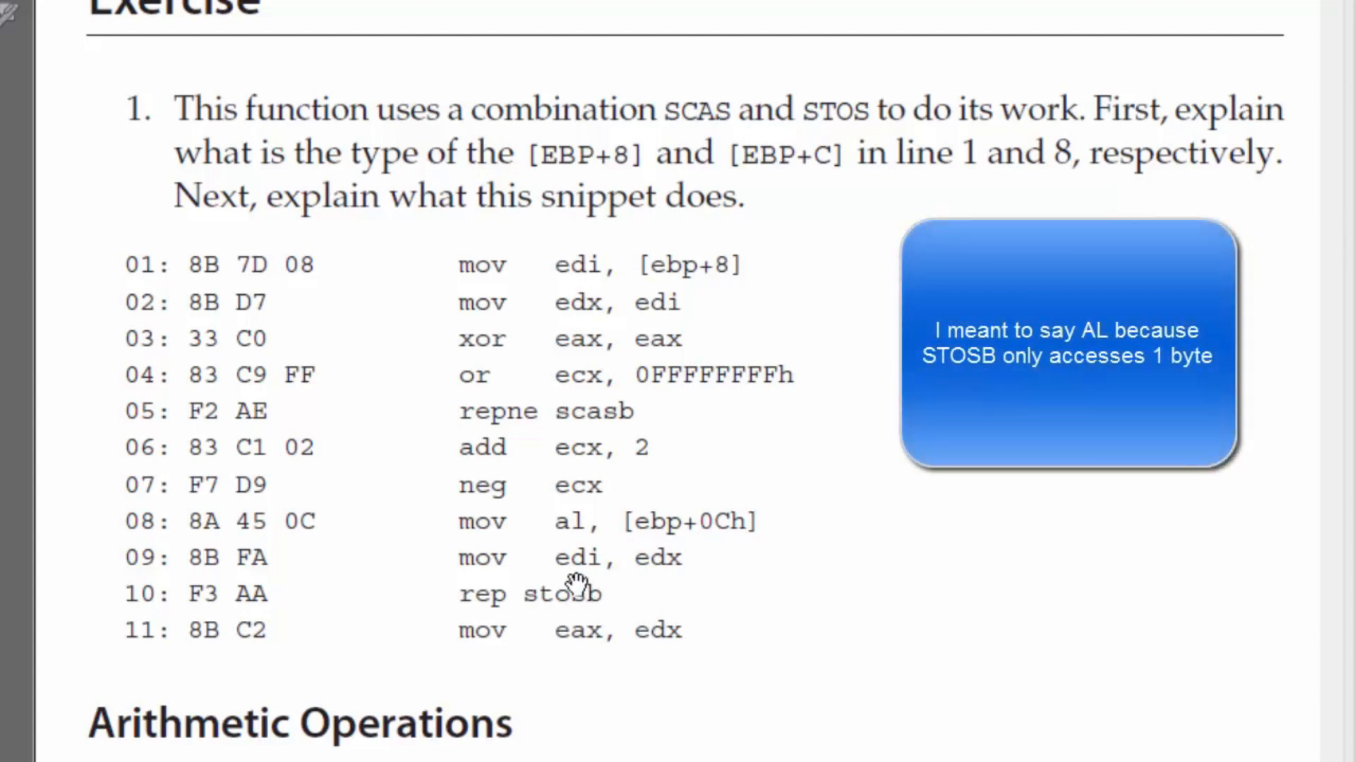
mouse_move(590, 566)
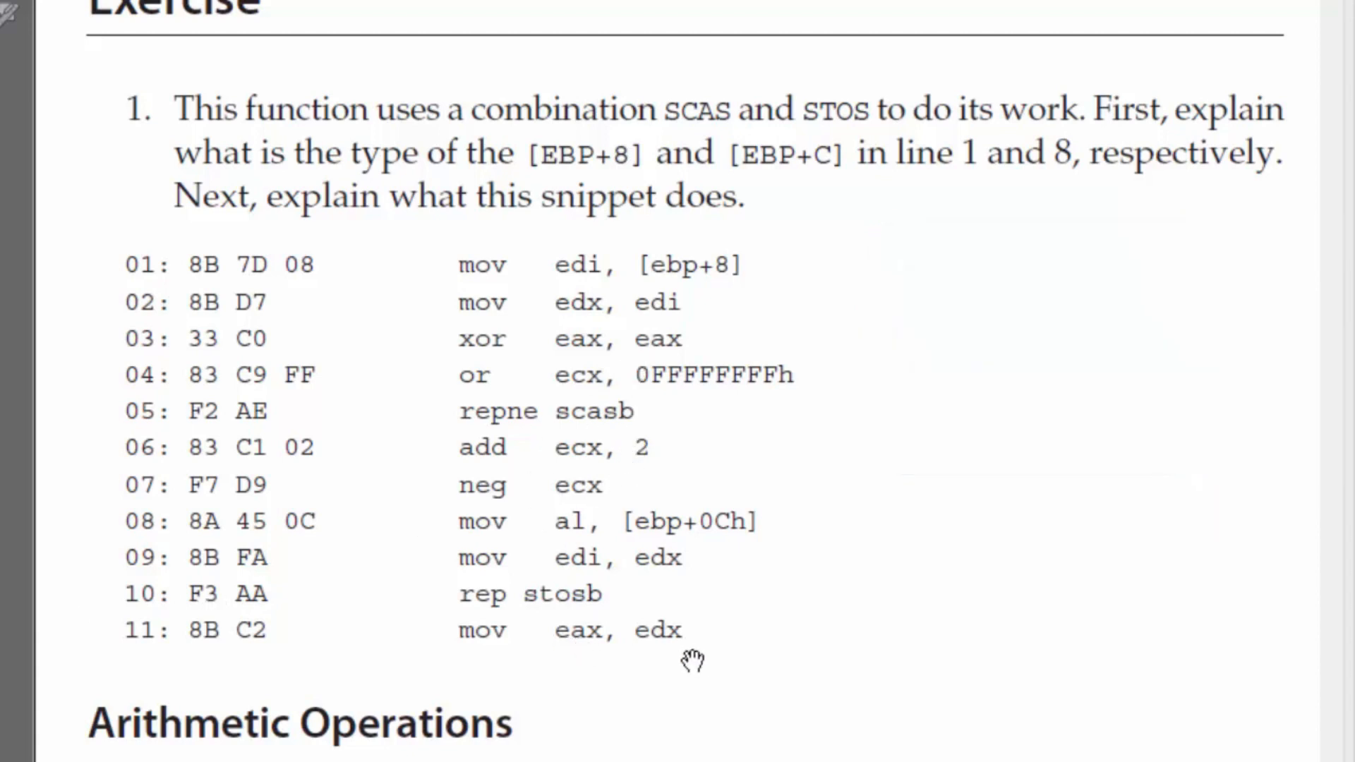
mouse_move(639, 650)
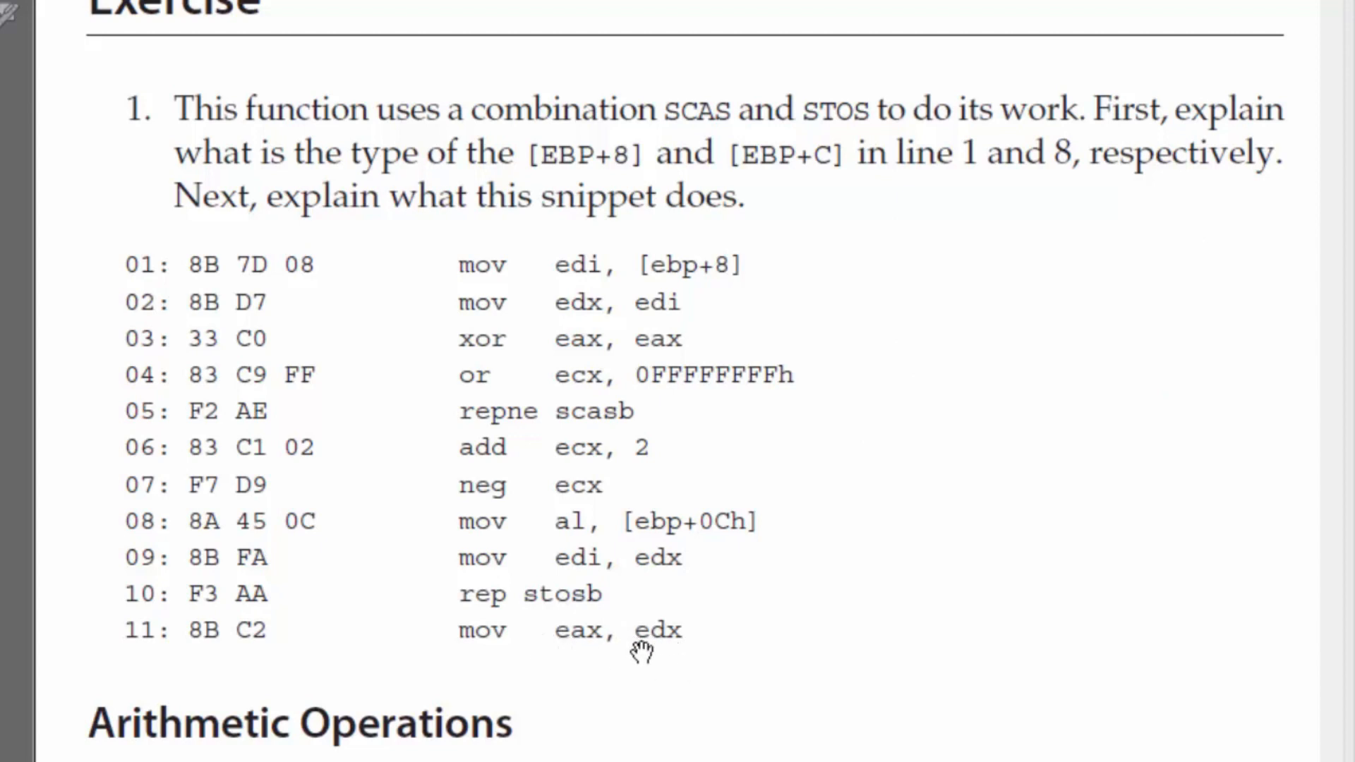
mouse_move(640, 648)
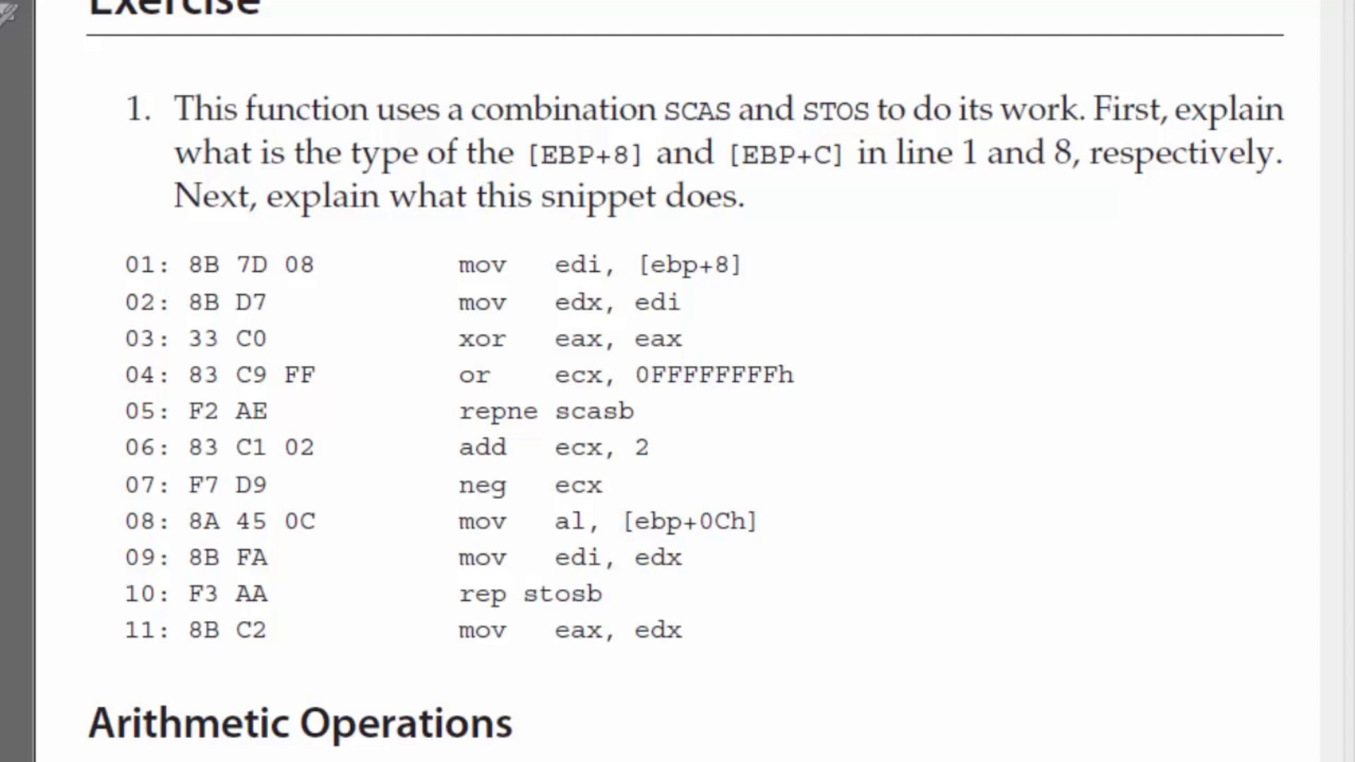
mouse_move(590, 504)
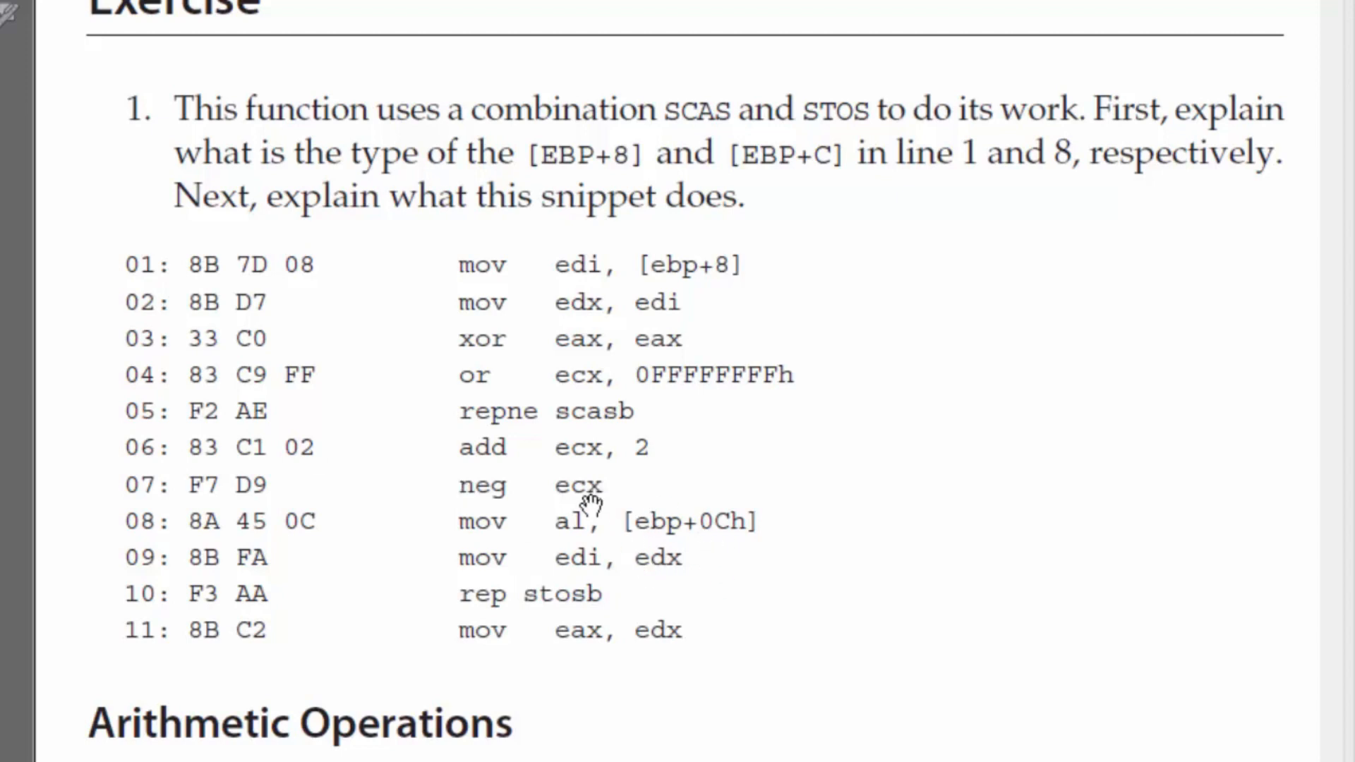
mouse_move(585, 503)
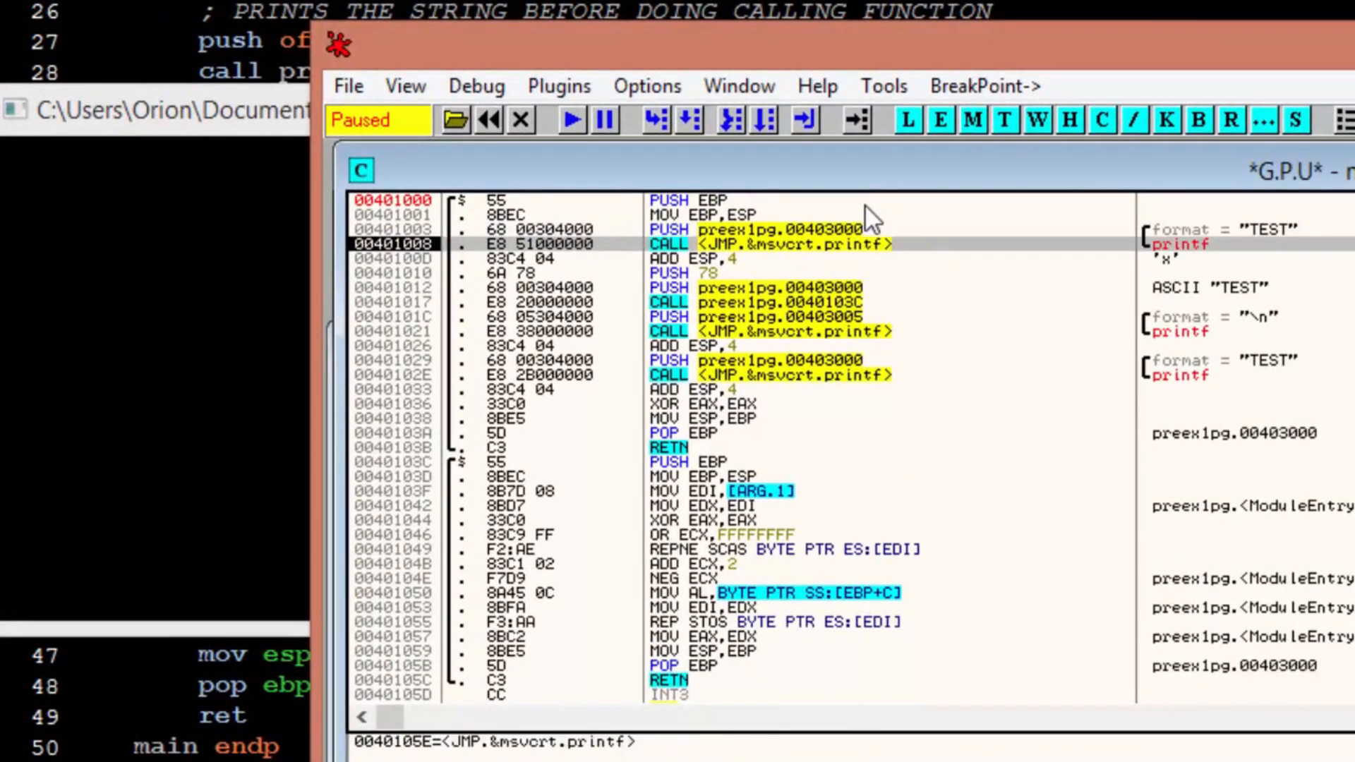
mouse_move(950, 311)
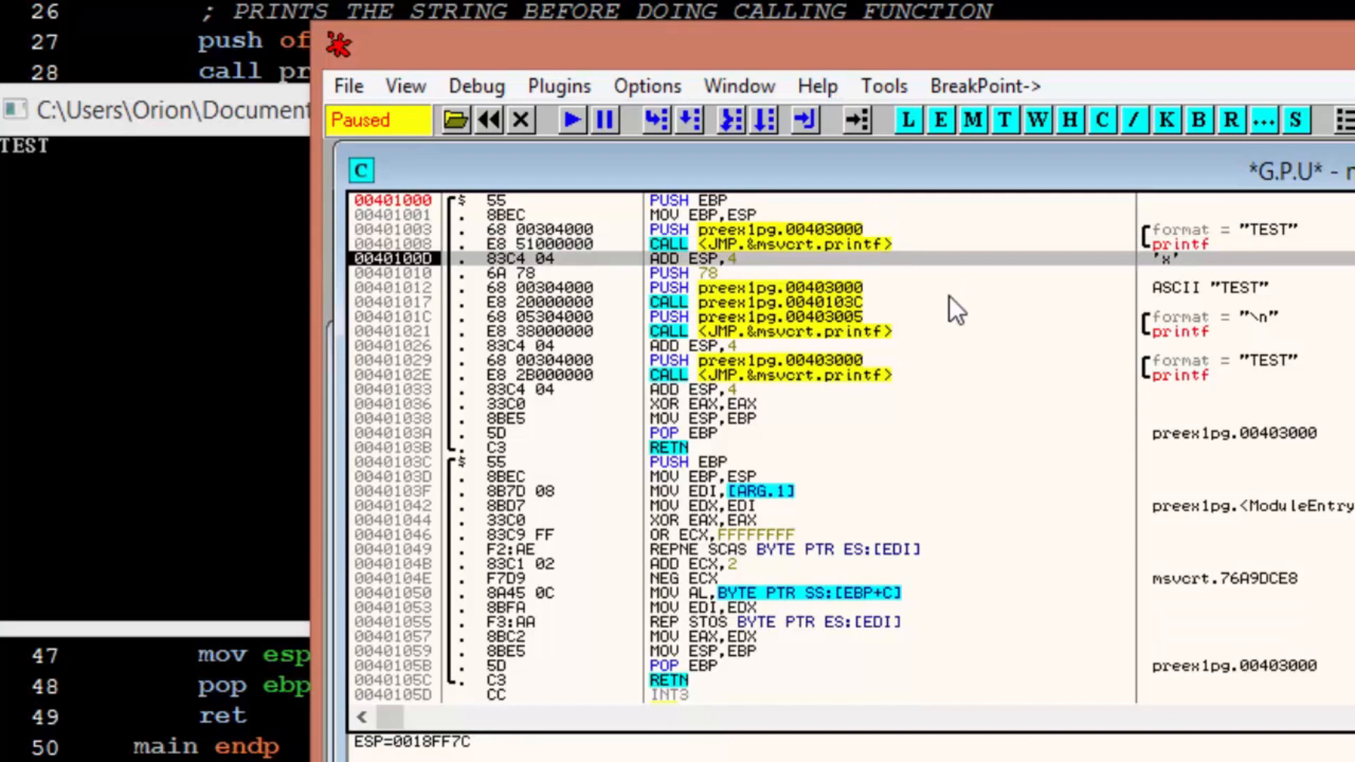
Step over the first printf in OllyDbg so TEST appears in the console.
click(654, 119)
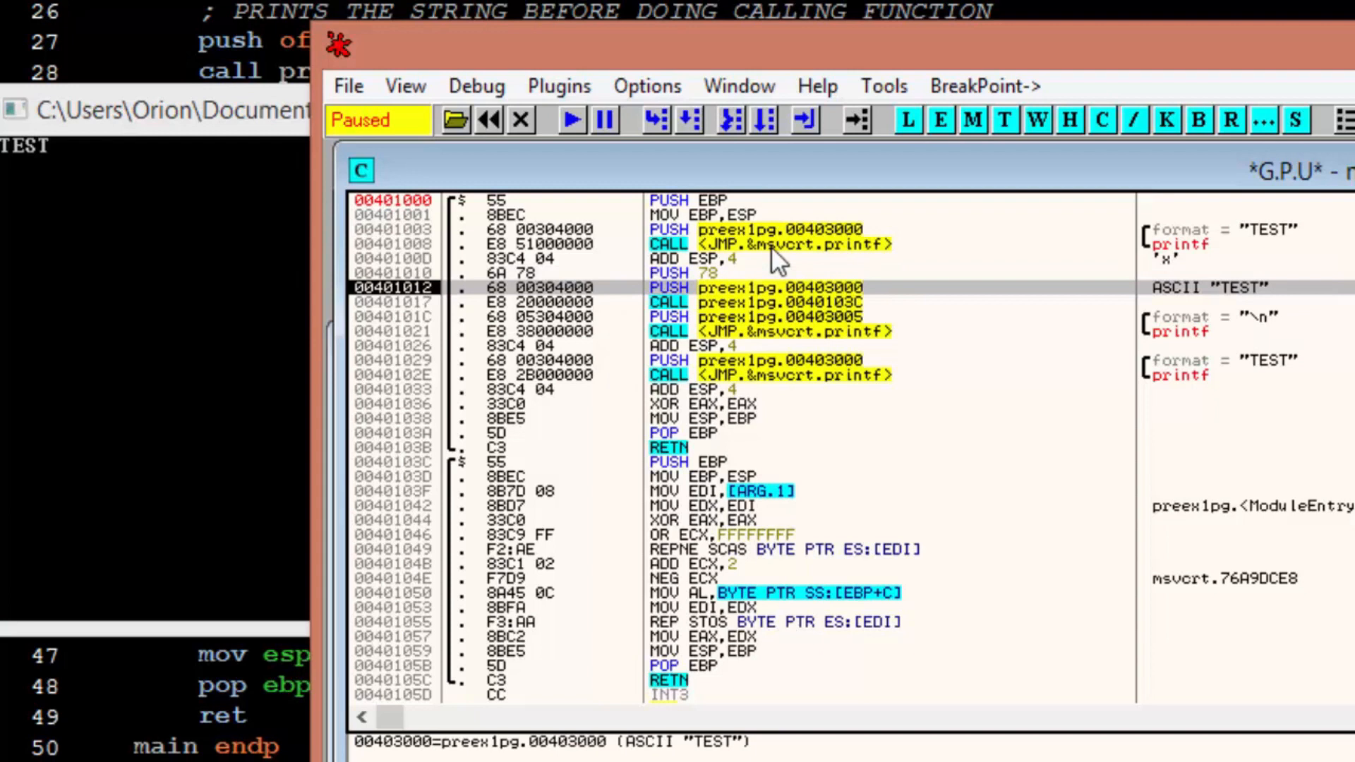
mouse_move(1219, 312)
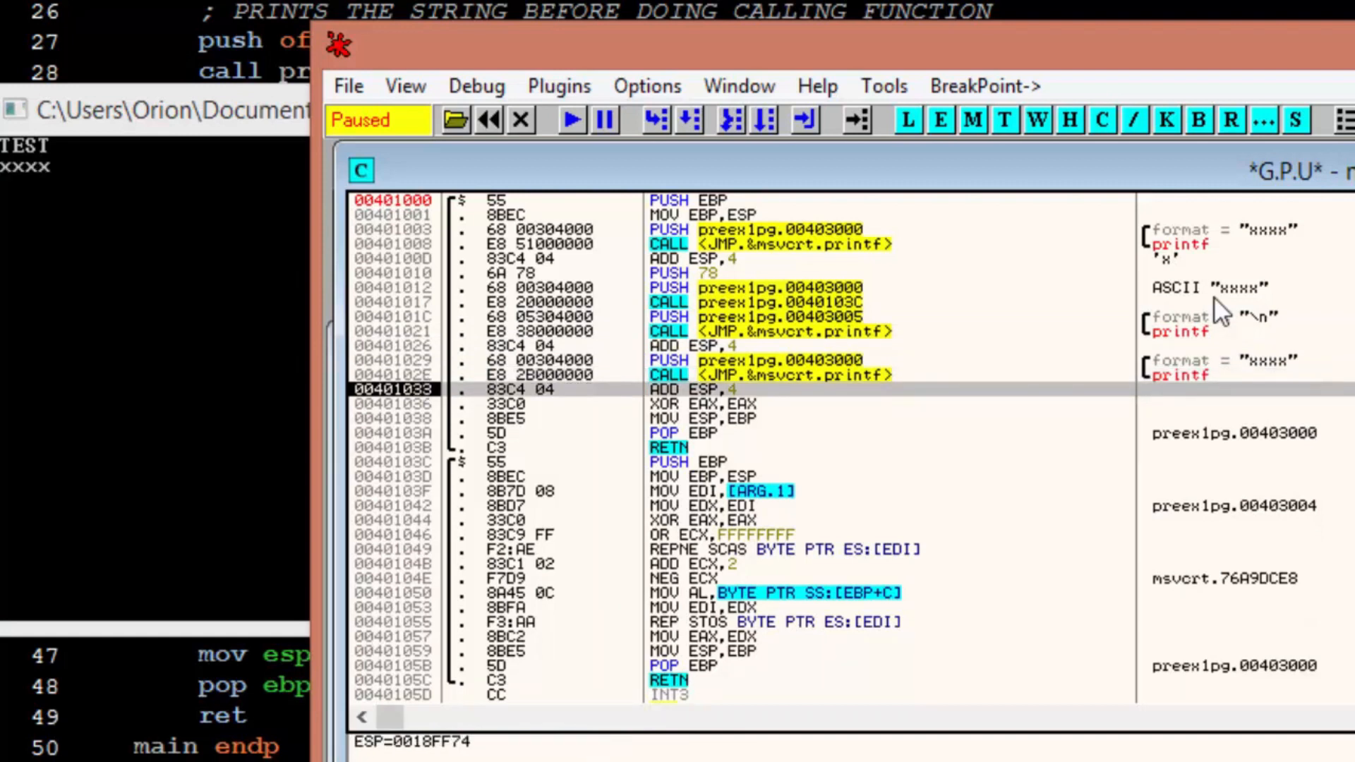
mouse_move(373, 220)
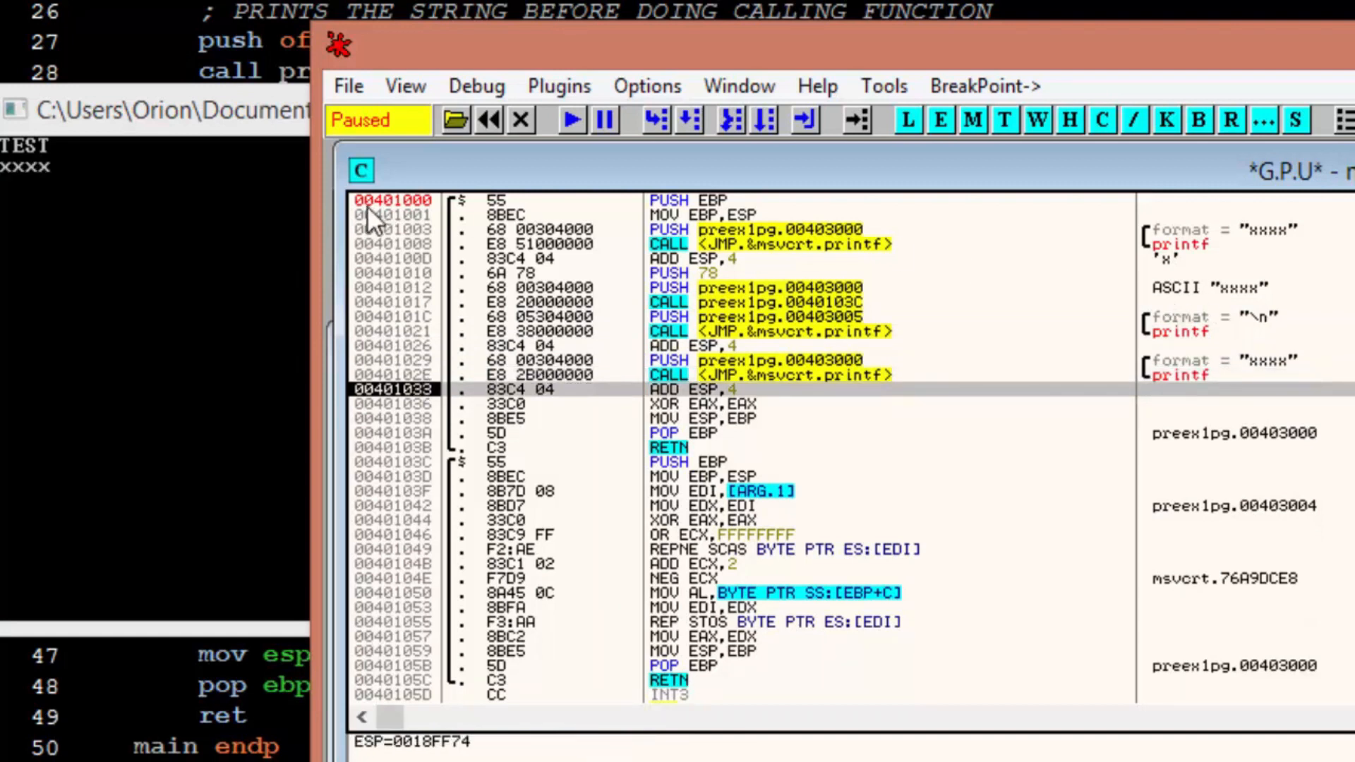